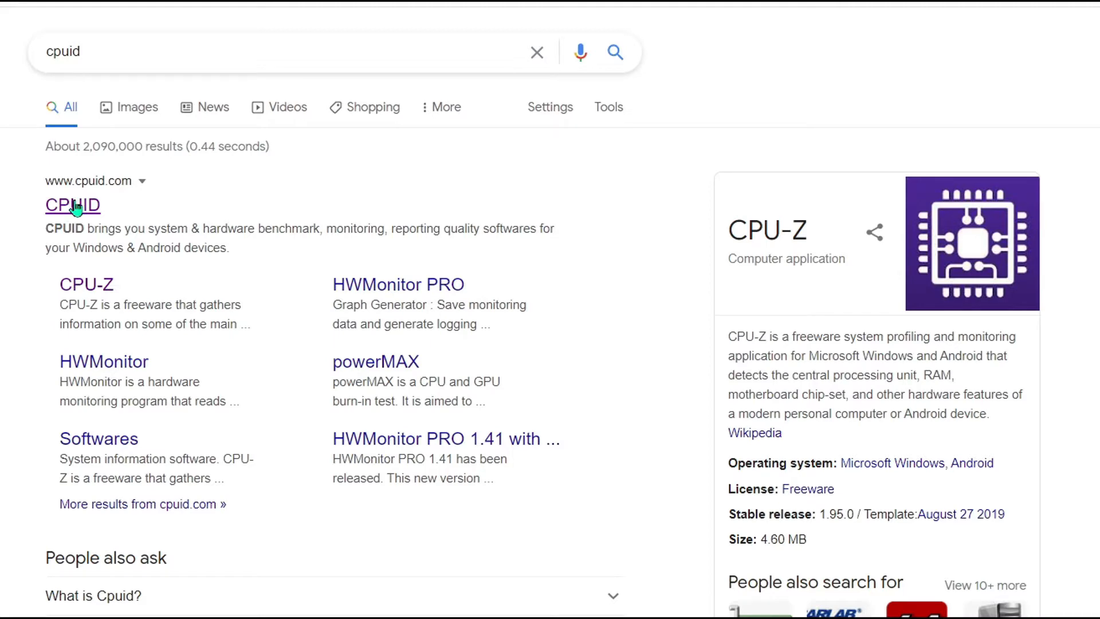
- From the CPUID site, download CPU-Z 1.95 Windows Classic Version 'SETUP • ENGLISH'
click(72, 205)
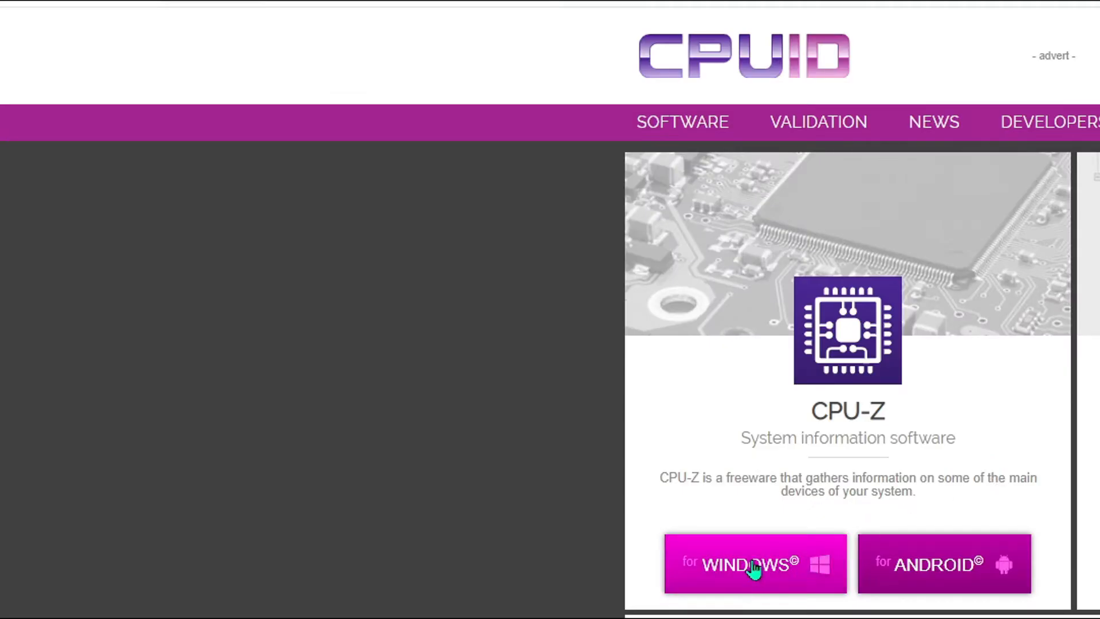
click(755, 563)
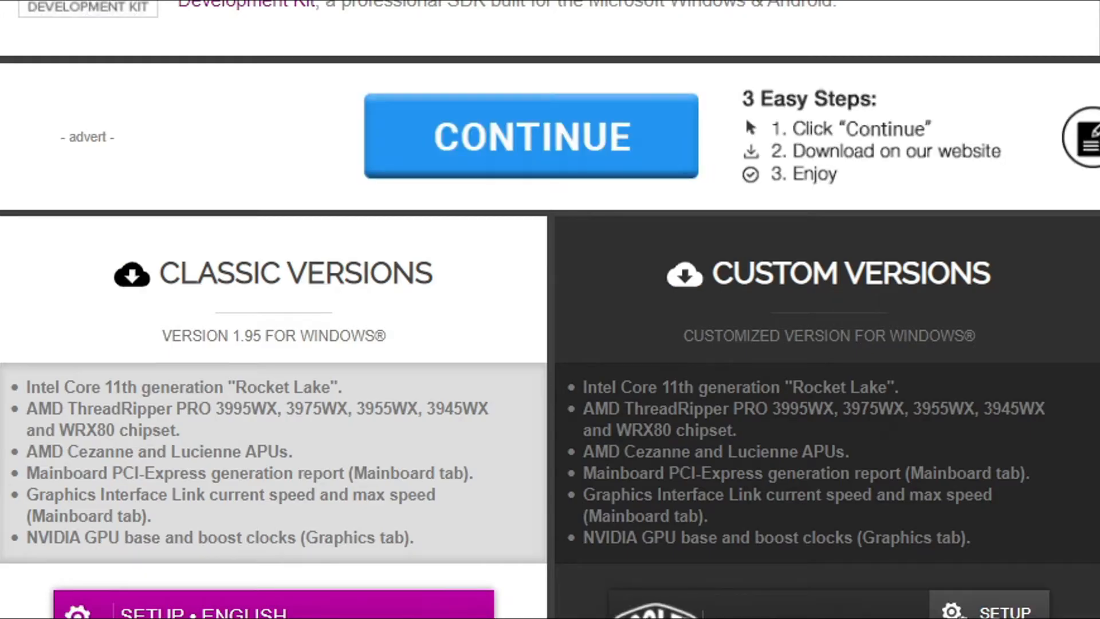
scroll(down, 3)
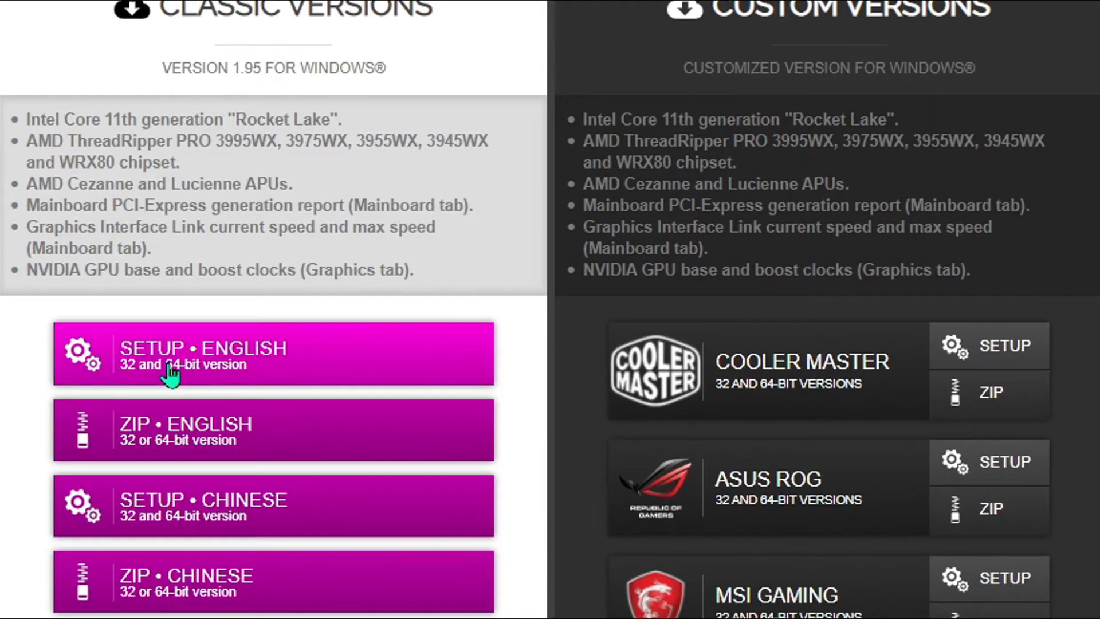
mouse_move(125, 472)
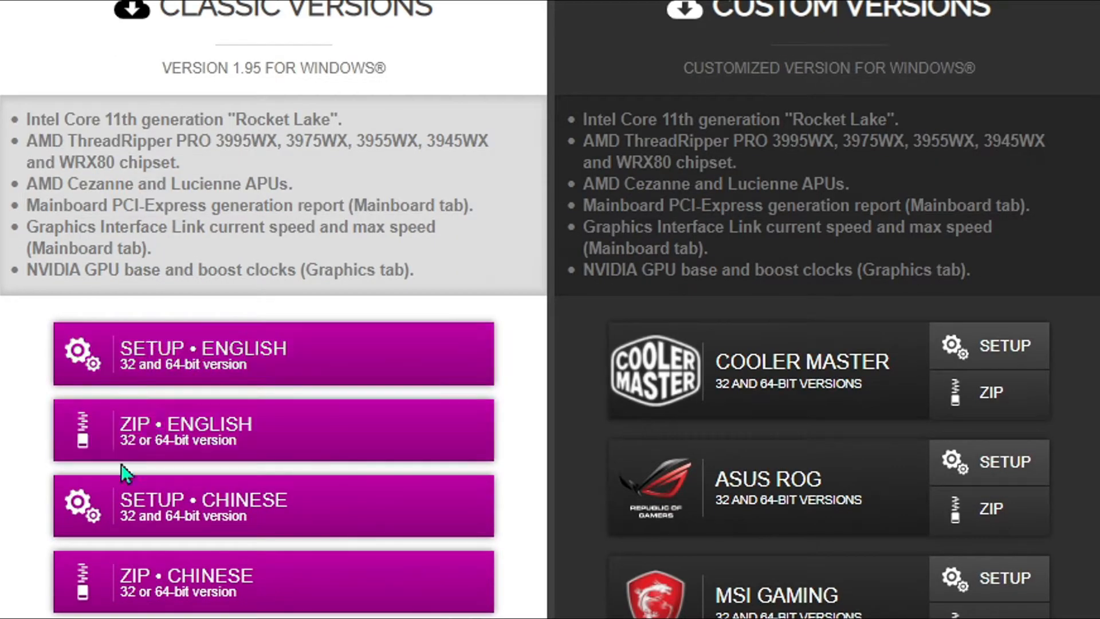
mouse_move(204, 505)
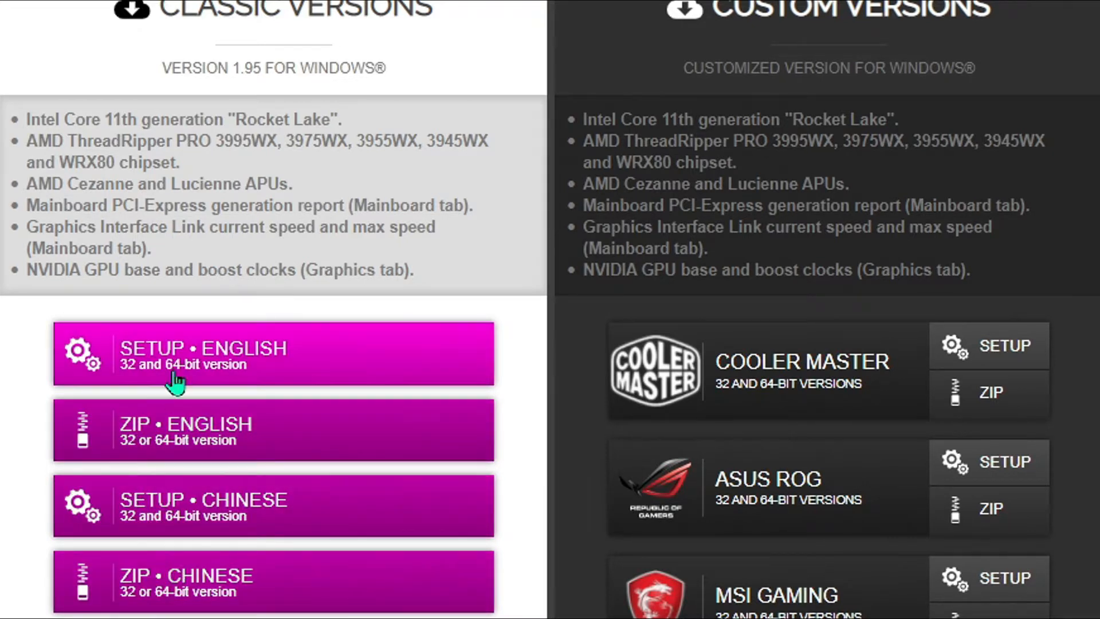
mouse_move(202, 359)
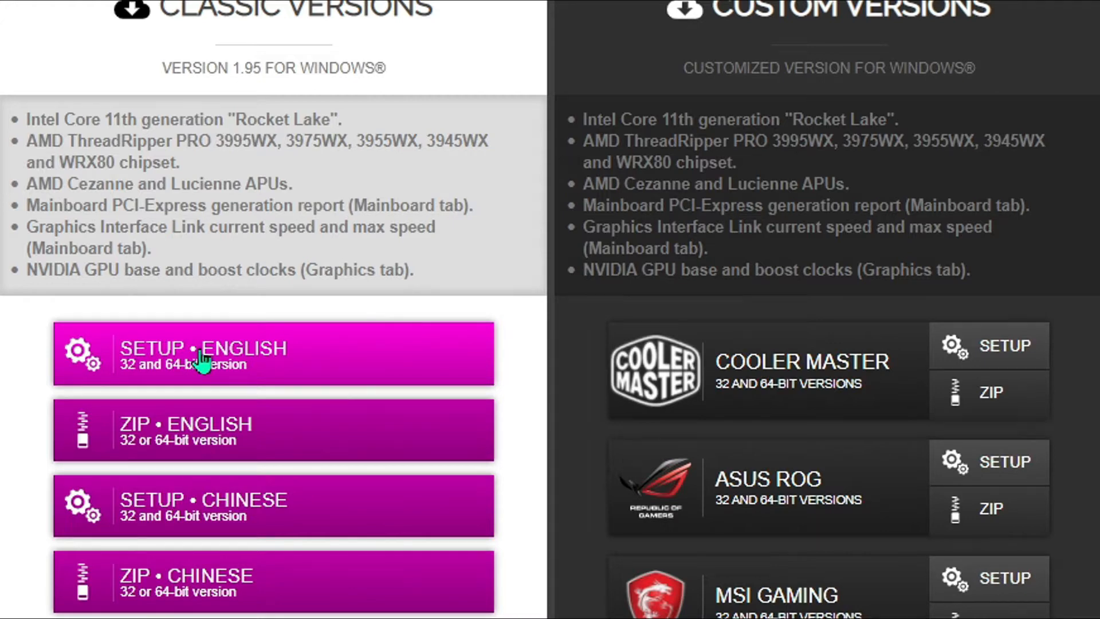
click(203, 354)
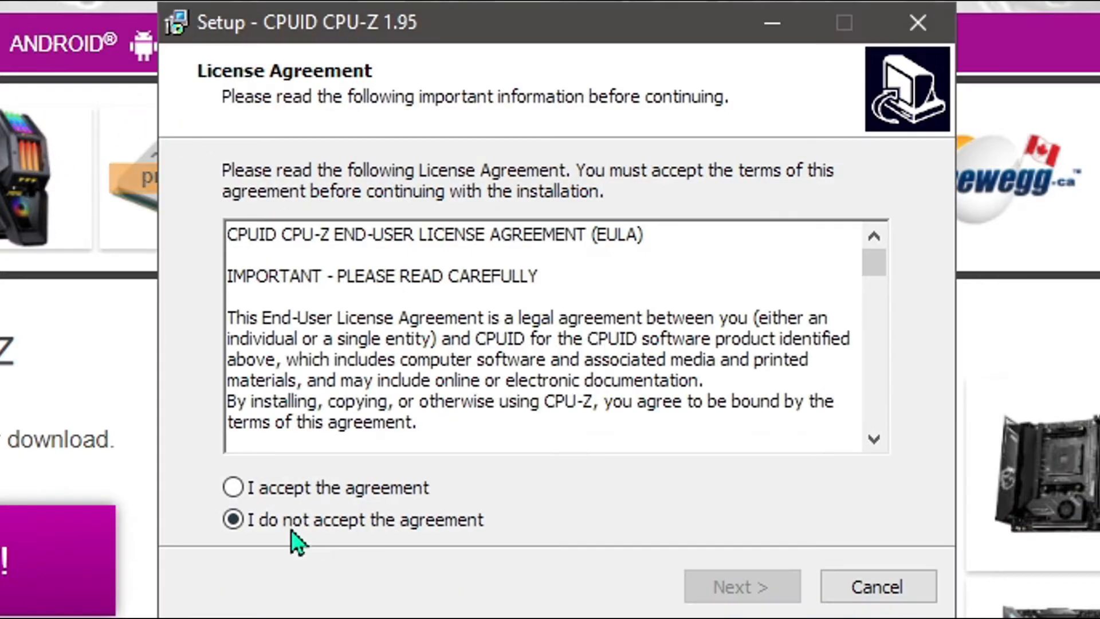
- Install CPU-Z 1.95 with the license accepted and 'View cpuz_readme.txt' unticked
click(232, 488)
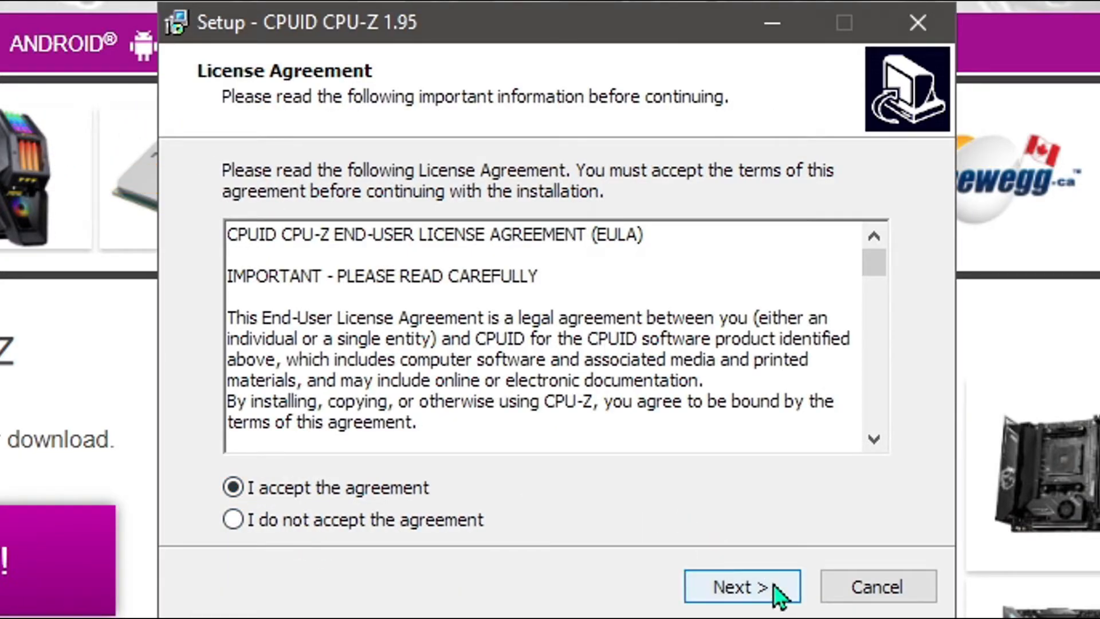
click(742, 586)
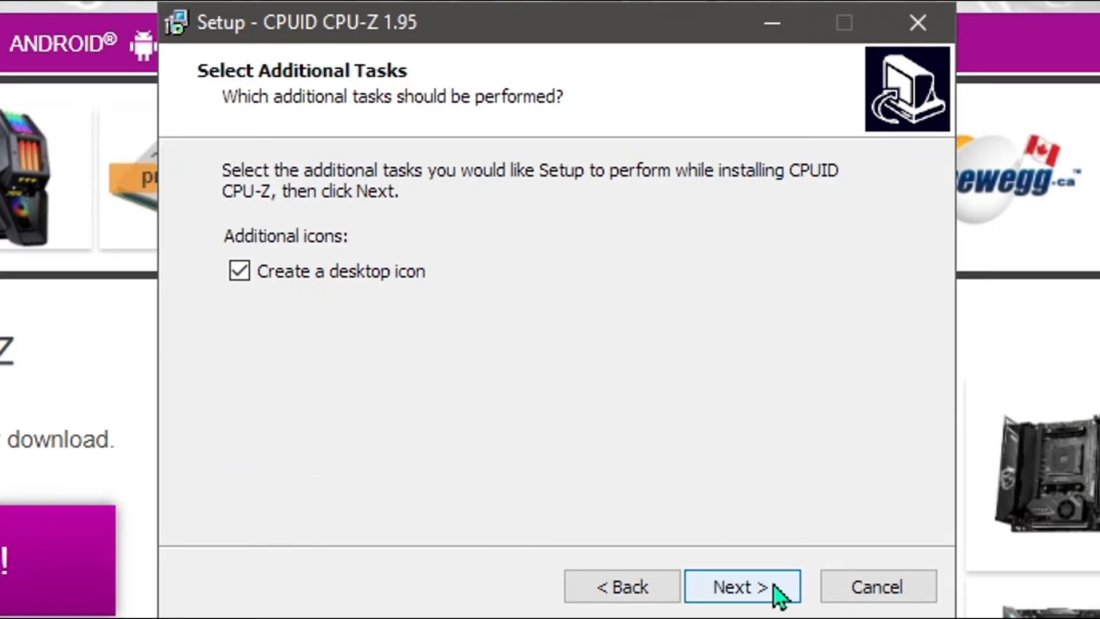
click(742, 586)
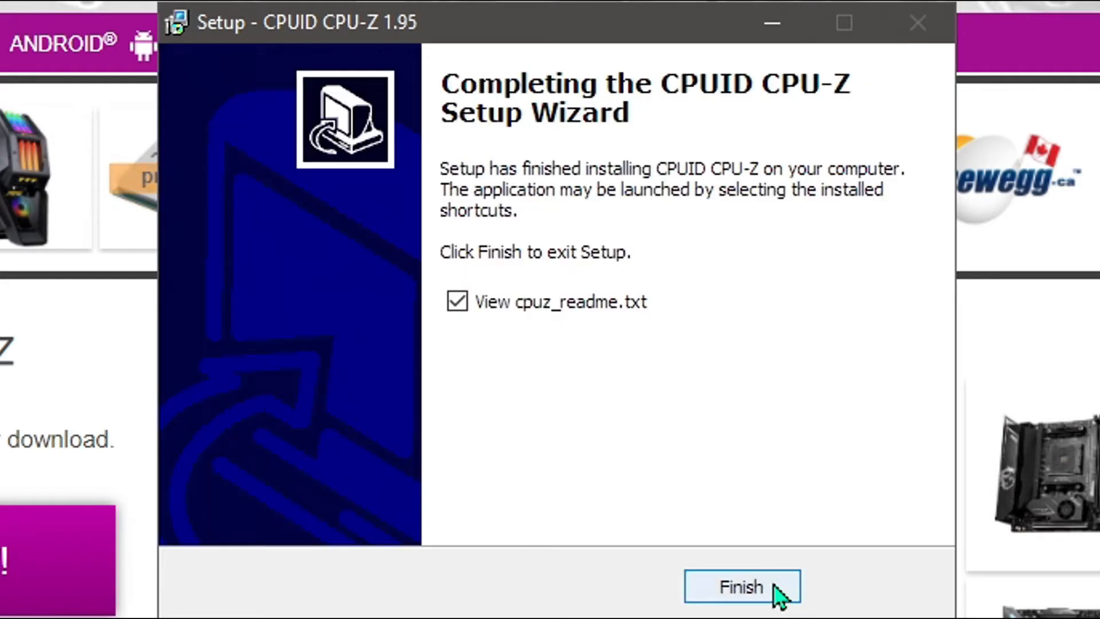
click(456, 301)
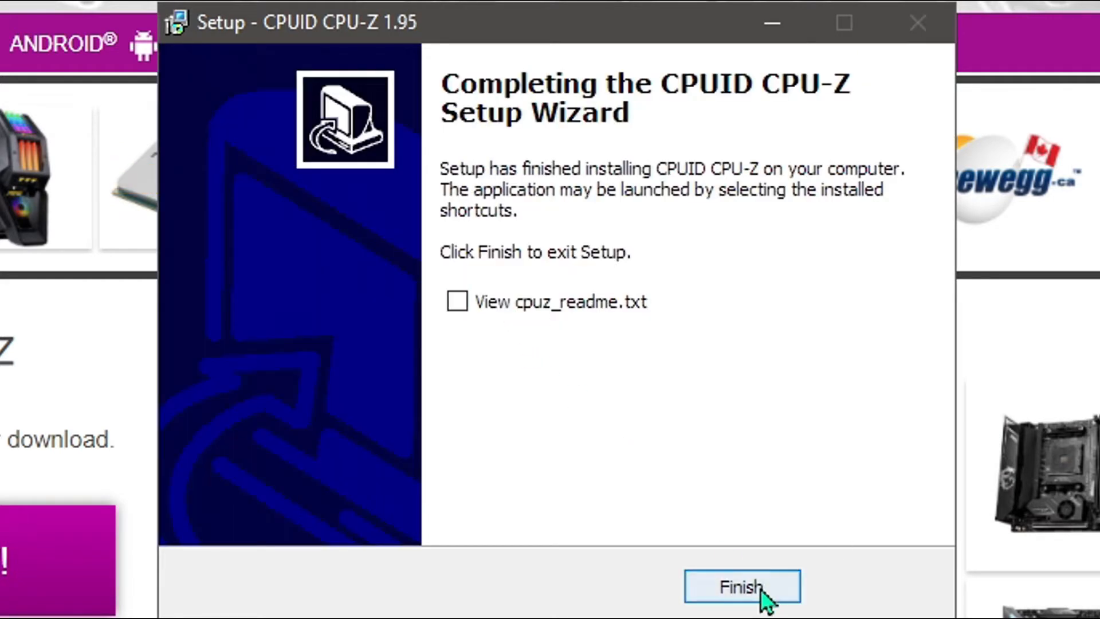
click(741, 587)
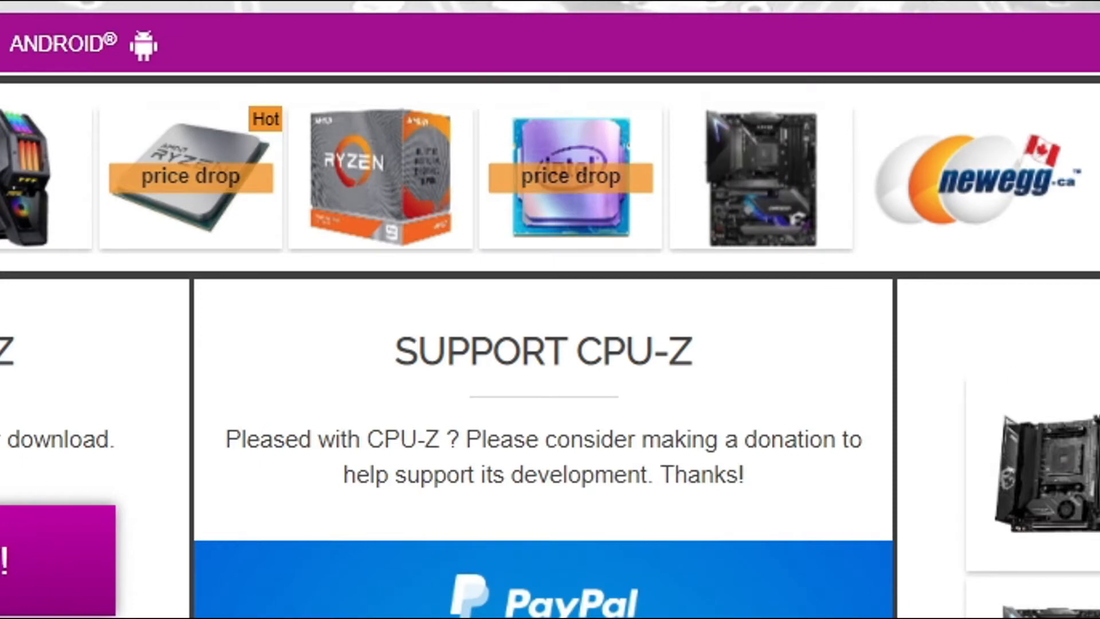
- Launch CPU-Z from the CPUID folder in the Start menu
click(22, 600)
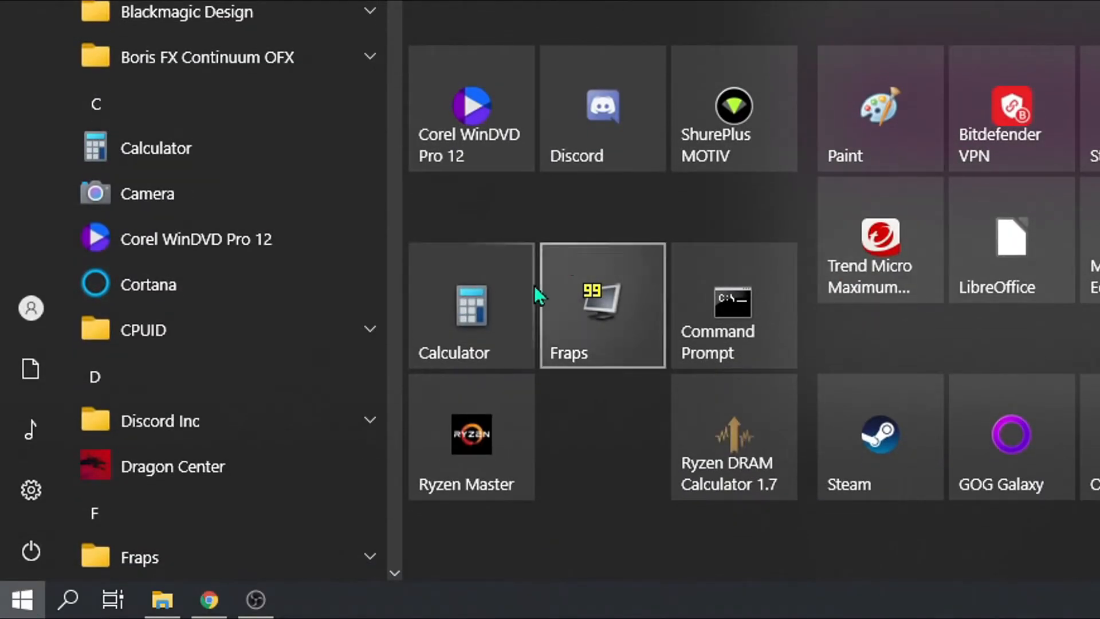
mouse_move(210, 12)
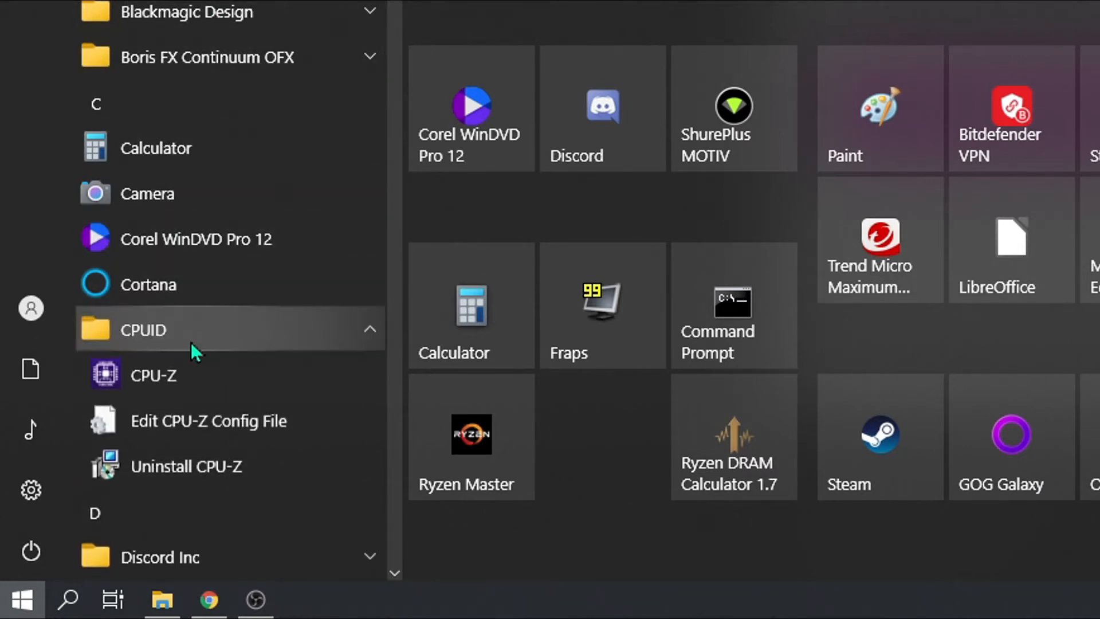
click(153, 374)
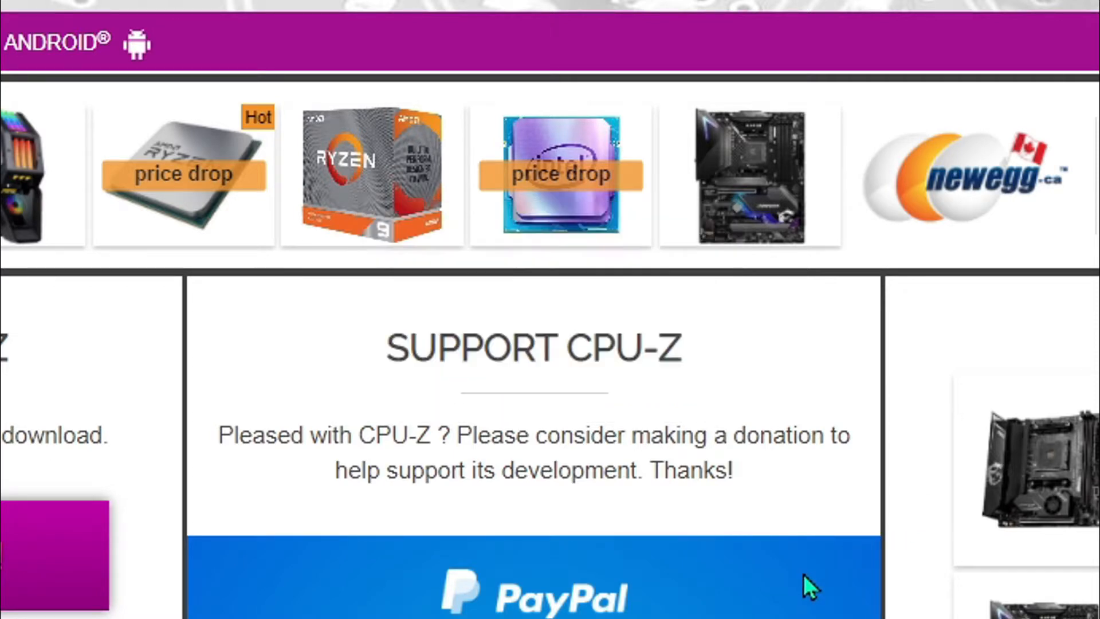
click(809, 585)
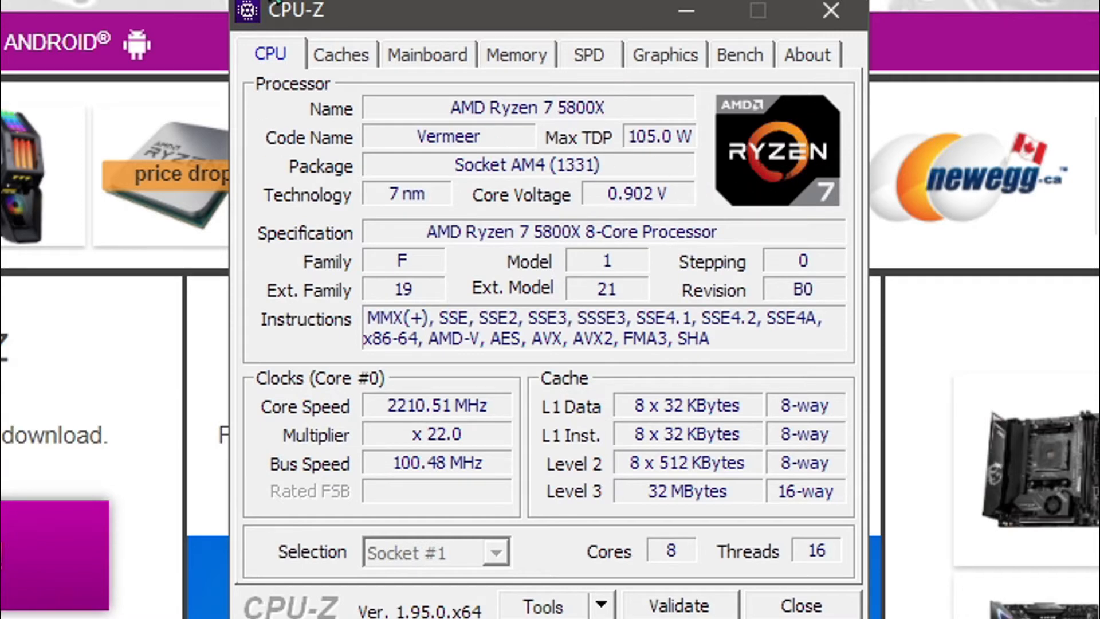
- Review CPU-Z's Mainboard, SPD and CPU tabs, ending on Memory timings (1T, tRC 58)
click(426, 55)
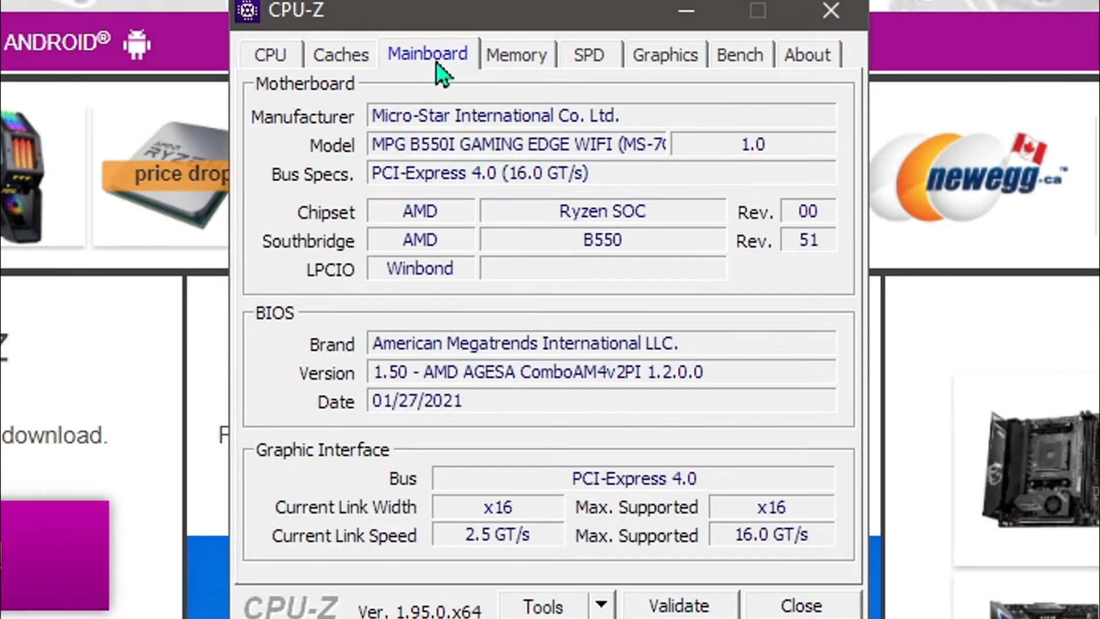
mouse_move(534, 63)
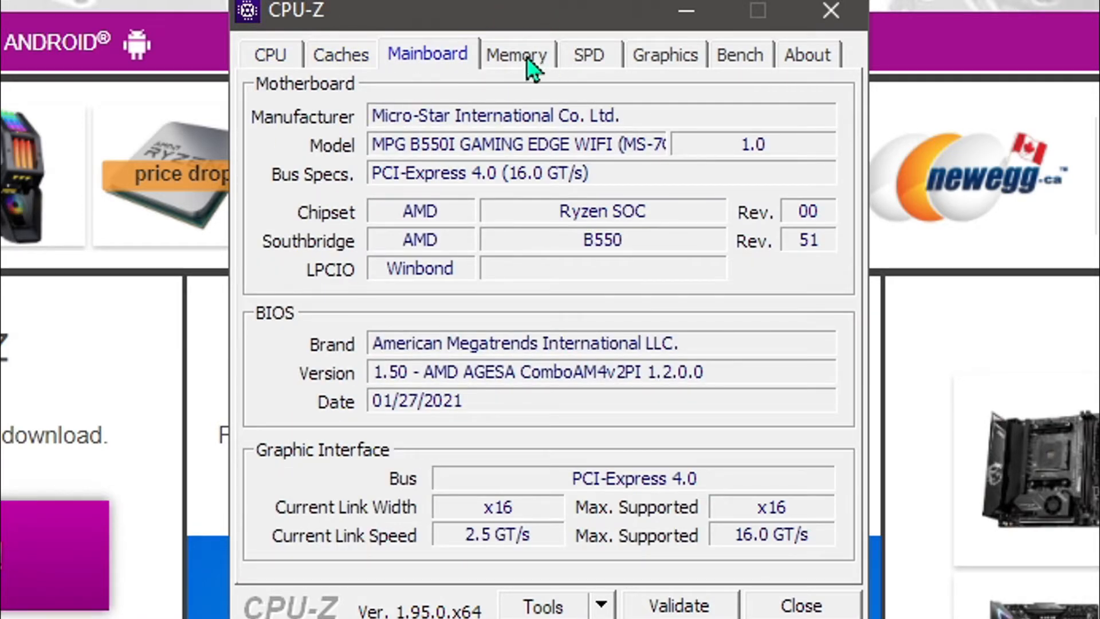
click(516, 54)
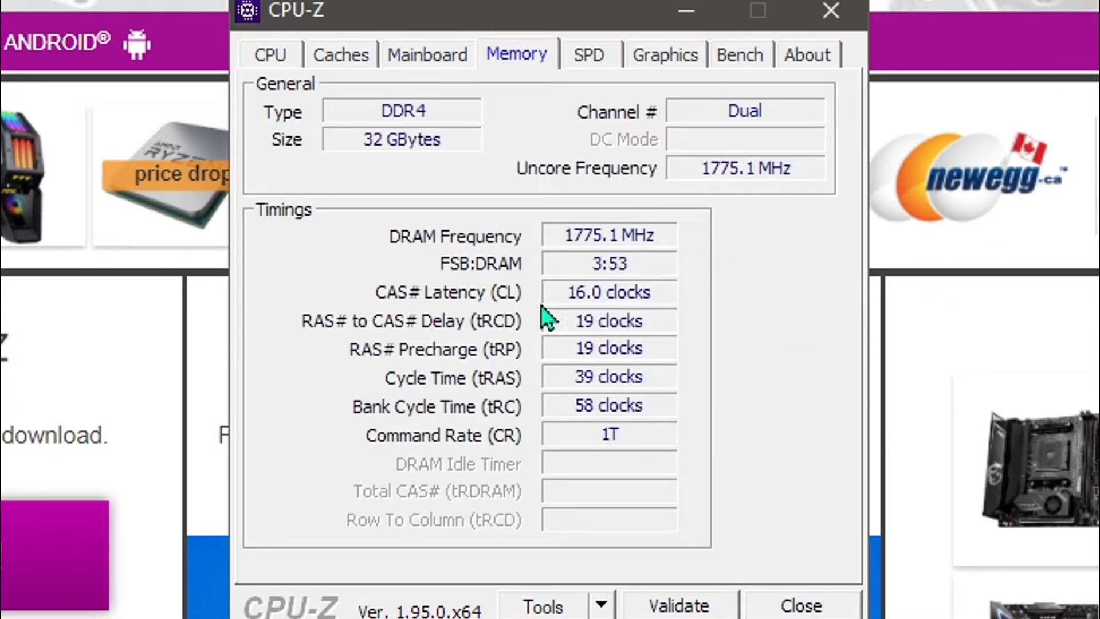
click(588, 55)
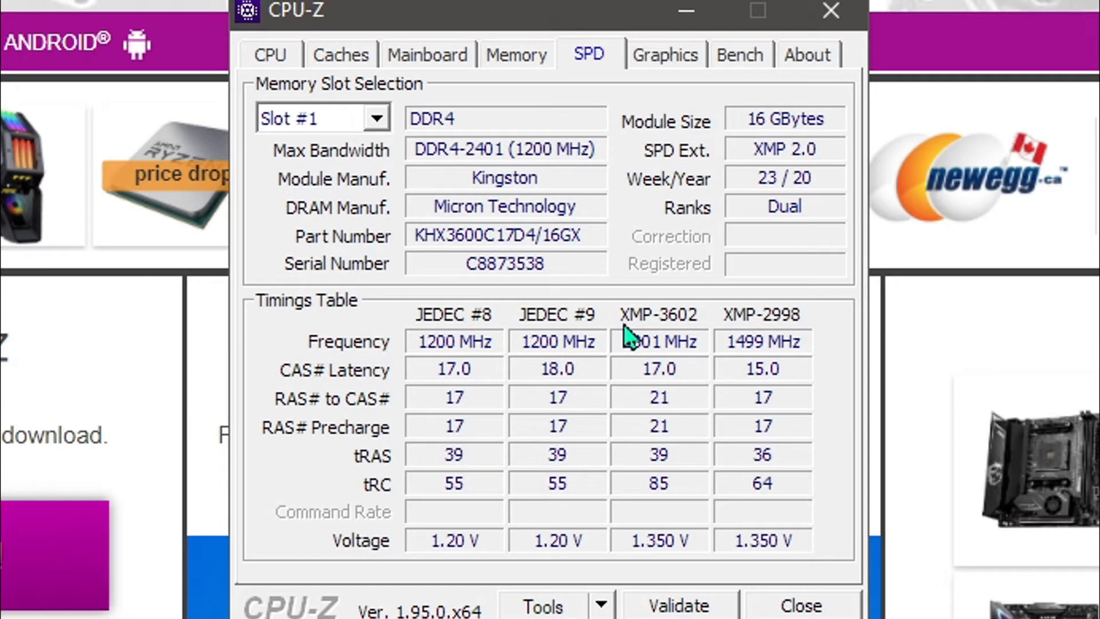
click(515, 55)
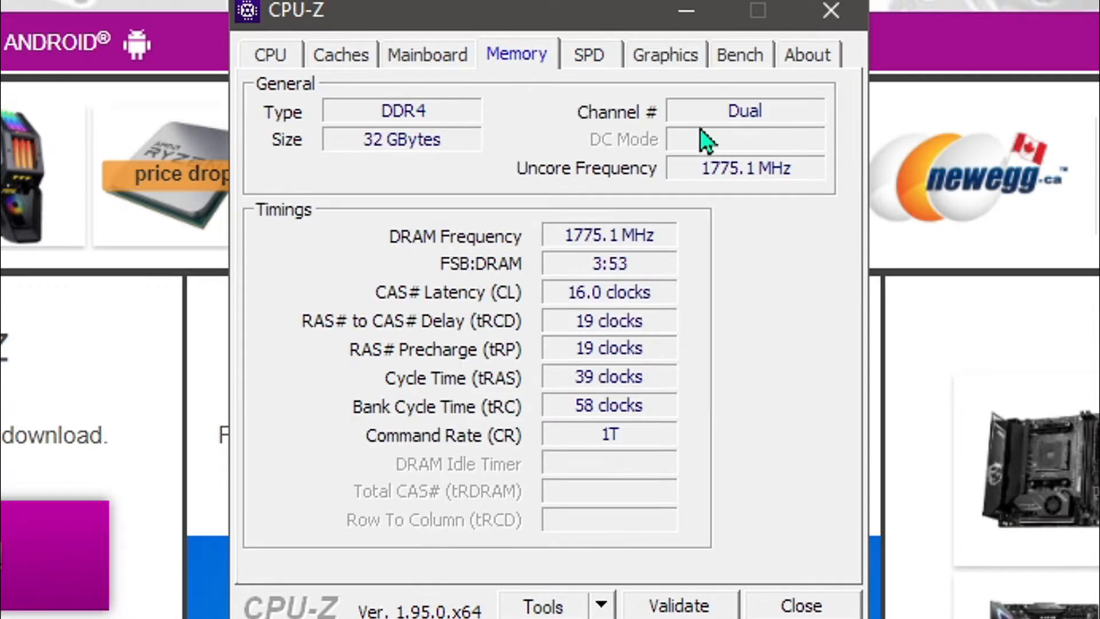
mouse_move(645, 440)
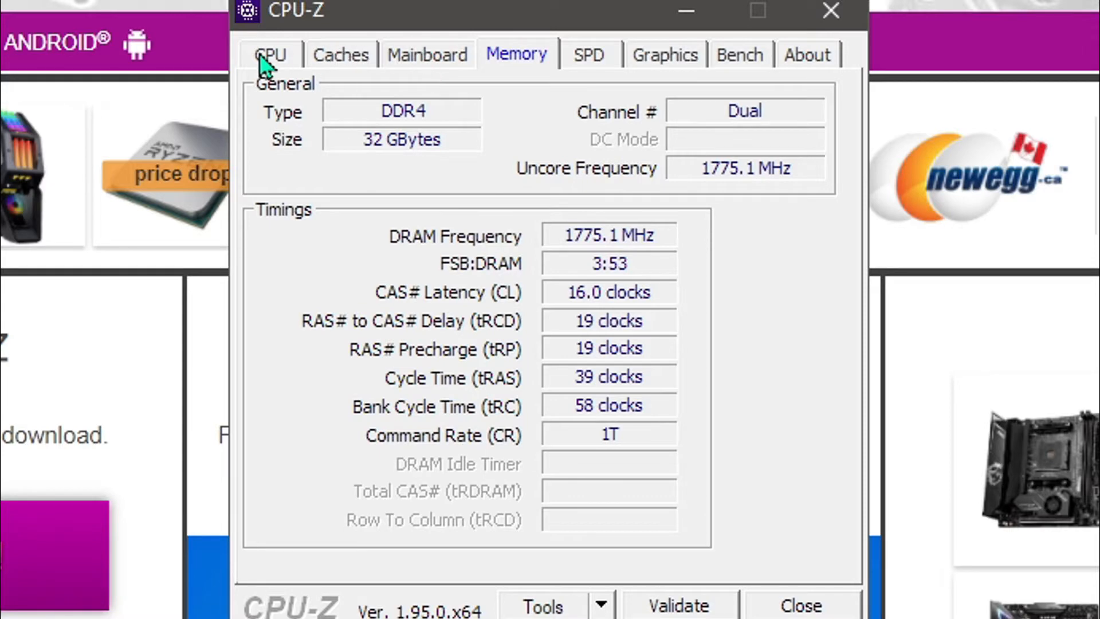
click(270, 55)
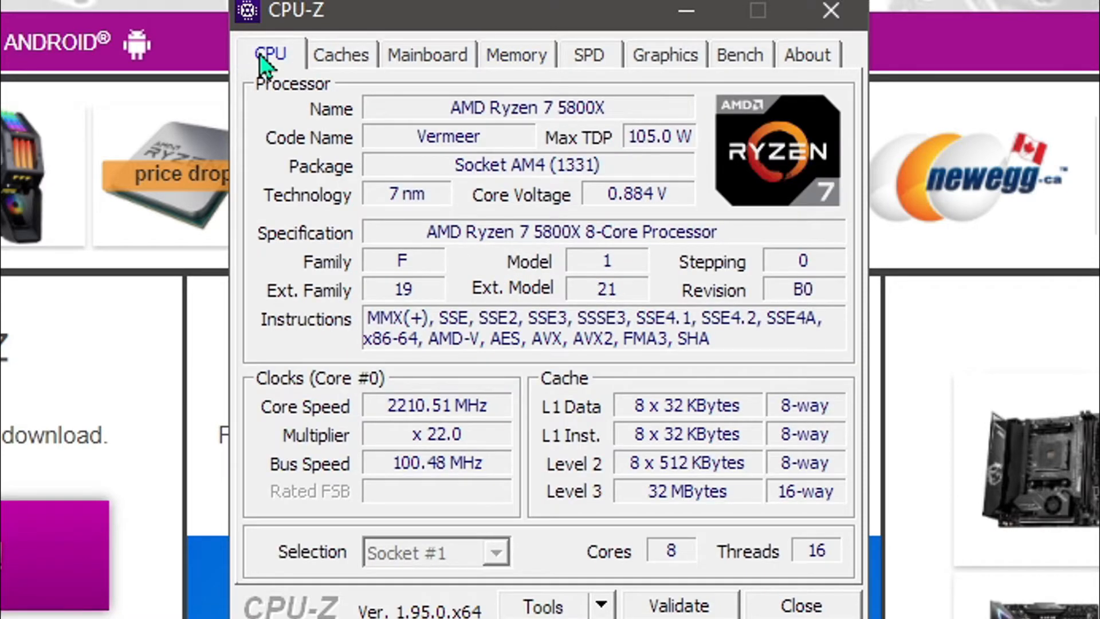
click(515, 54)
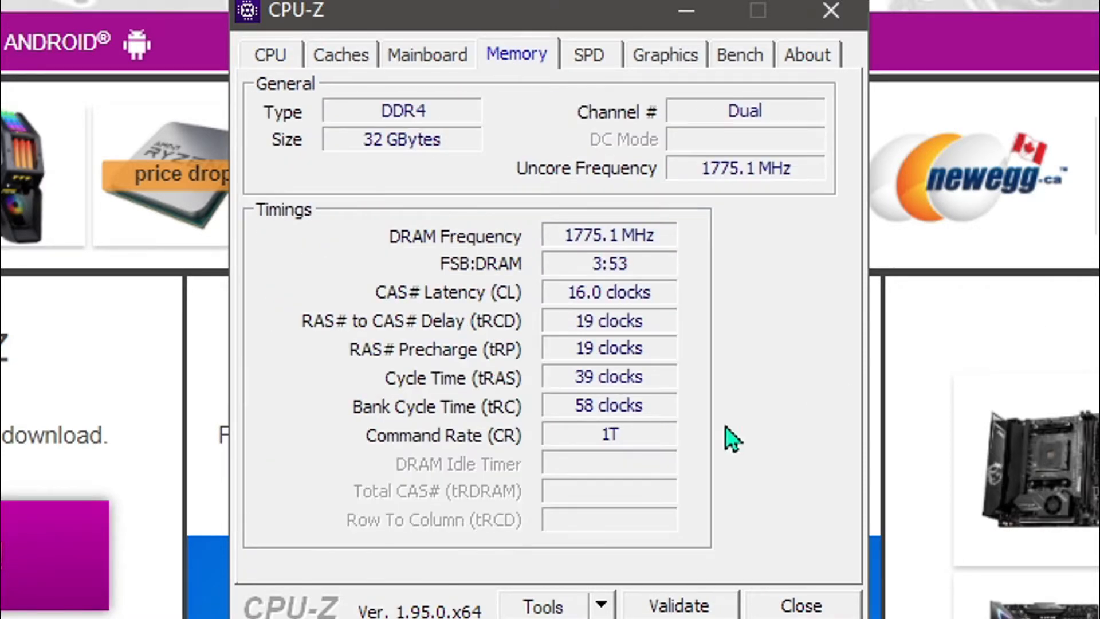
- Compare the active Memory timings with the SPD XMP profile timings, then close CPU-Z
click(587, 55)
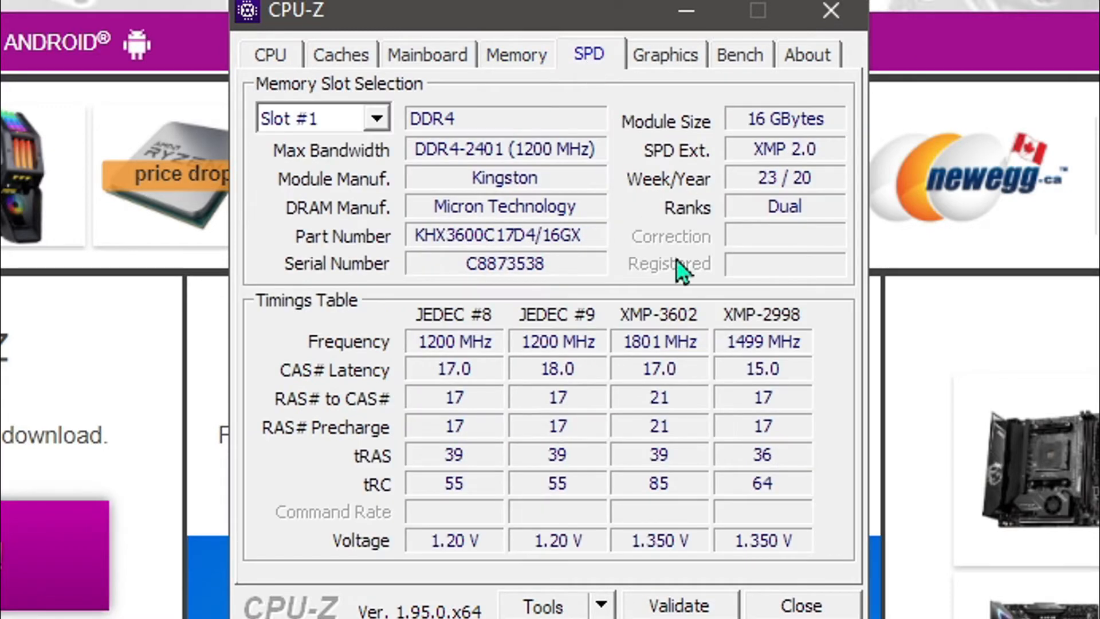
mouse_move(623, 272)
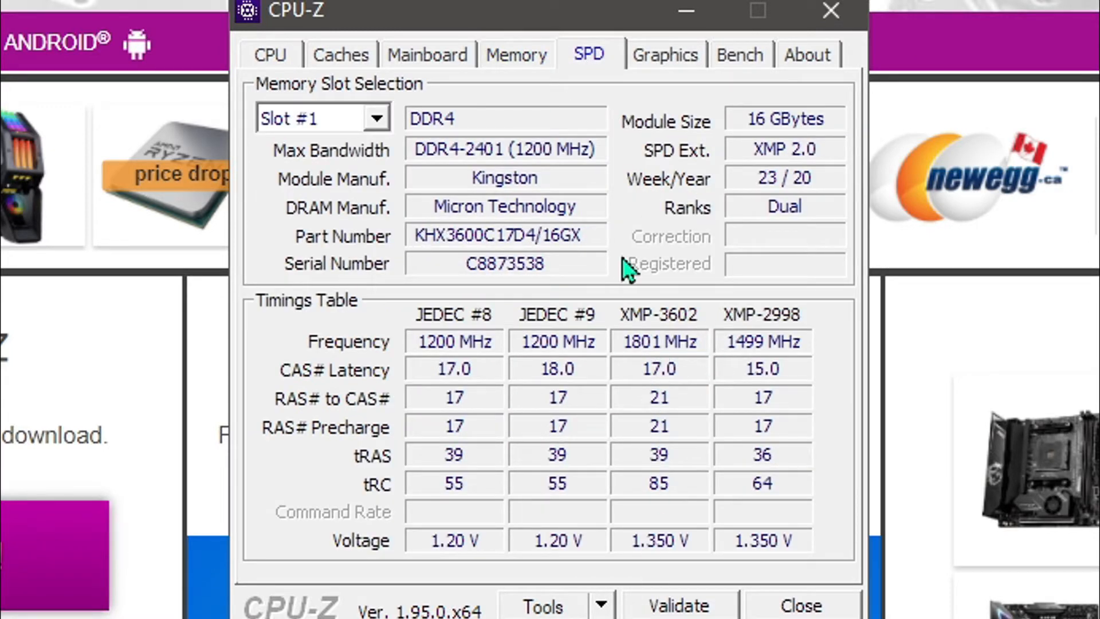
mouse_move(490, 55)
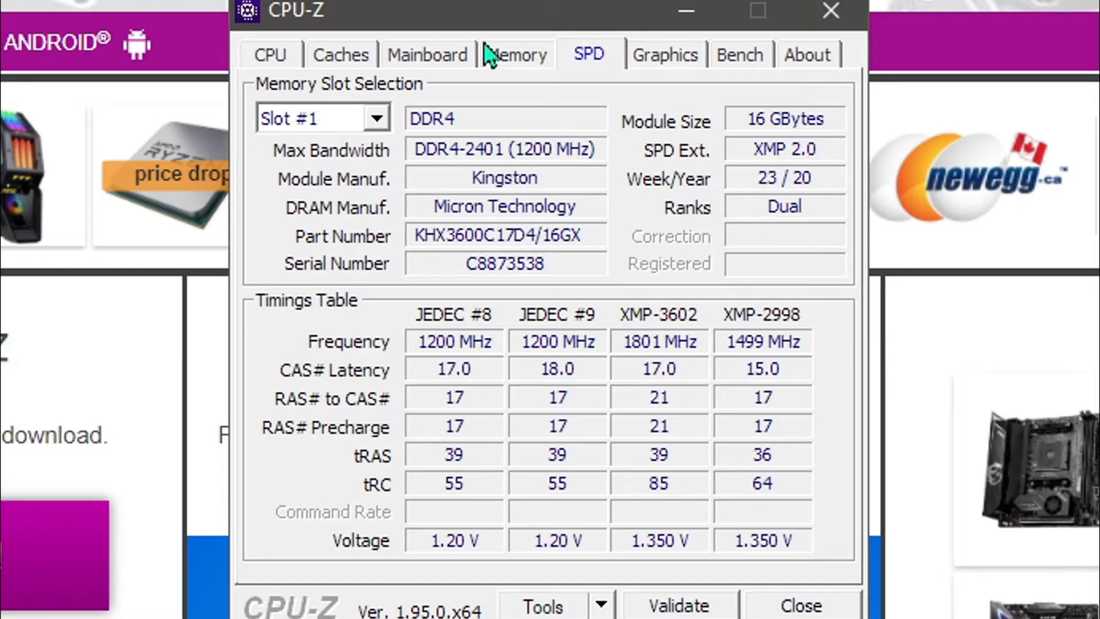
click(515, 55)
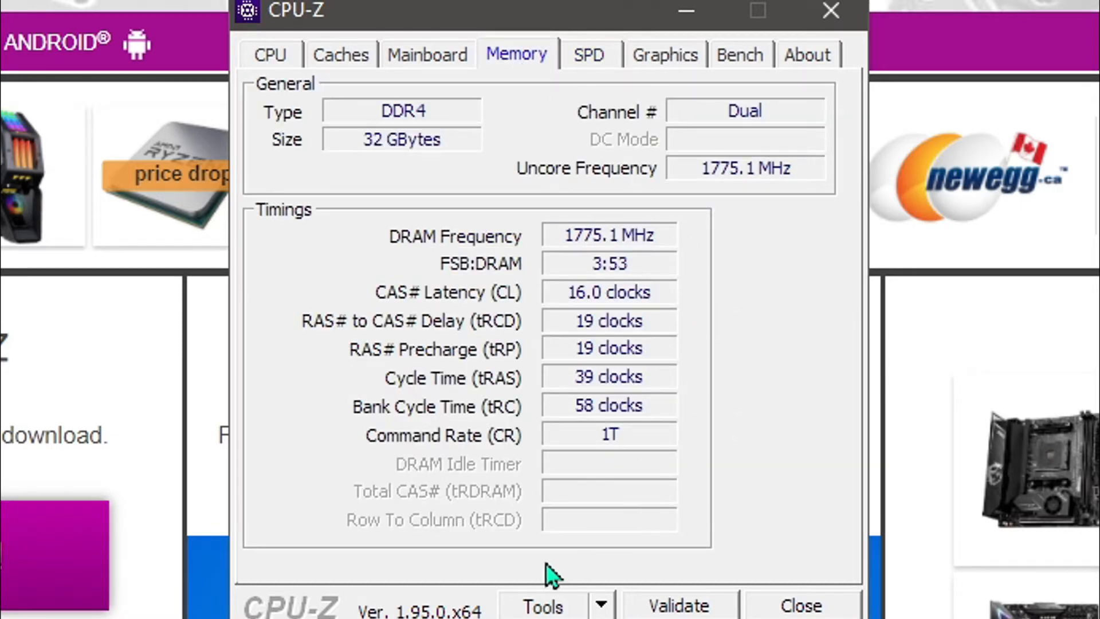
click(588, 55)
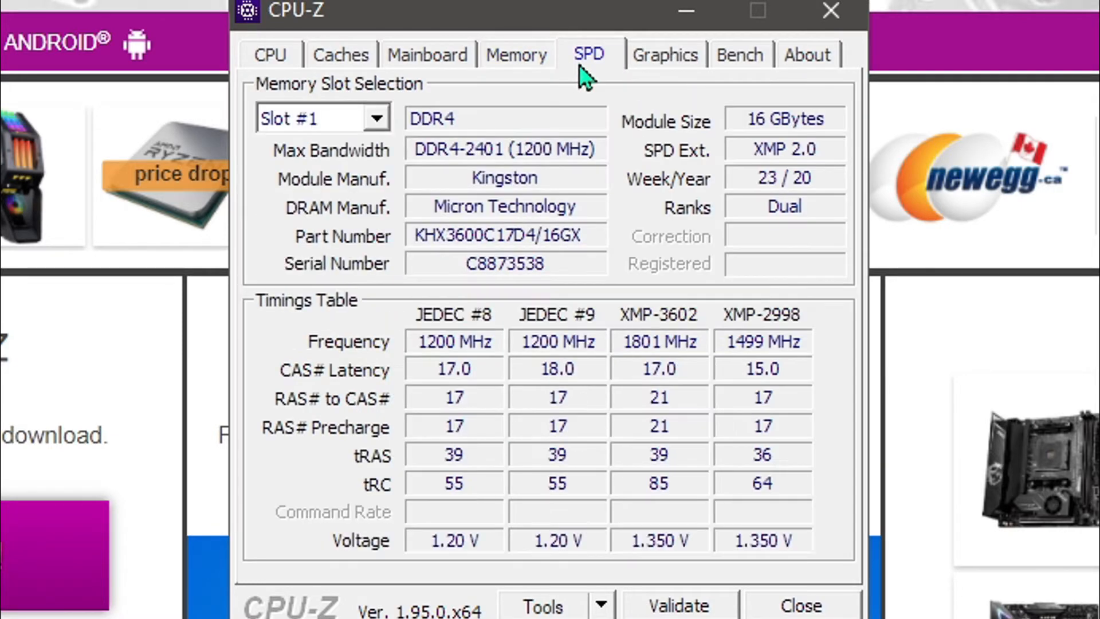
mouse_move(574, 302)
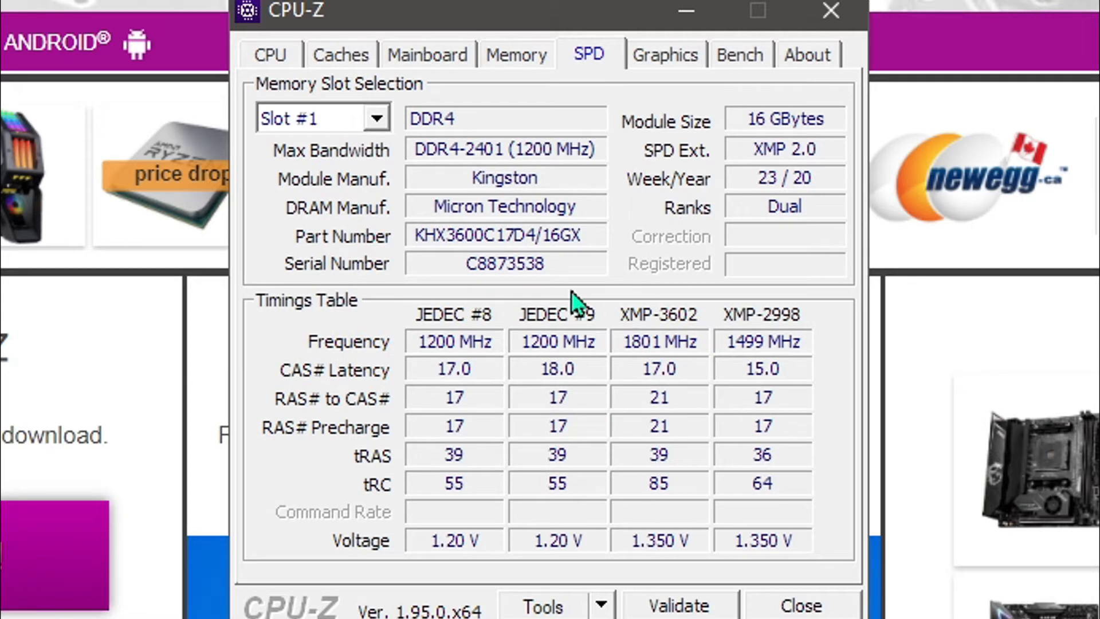
mouse_move(646, 175)
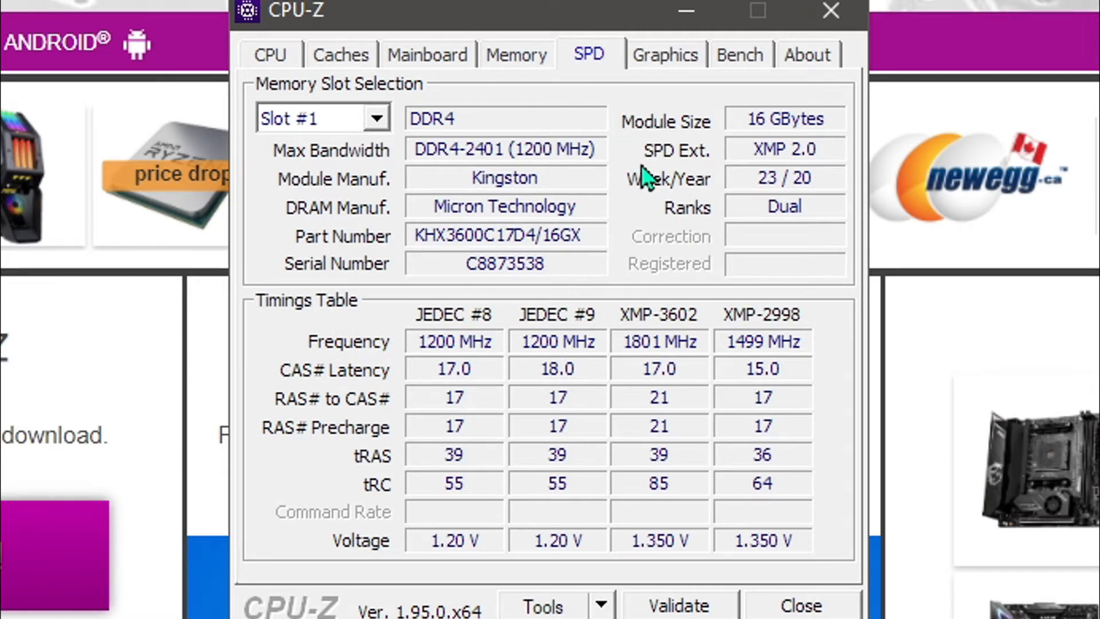
click(515, 55)
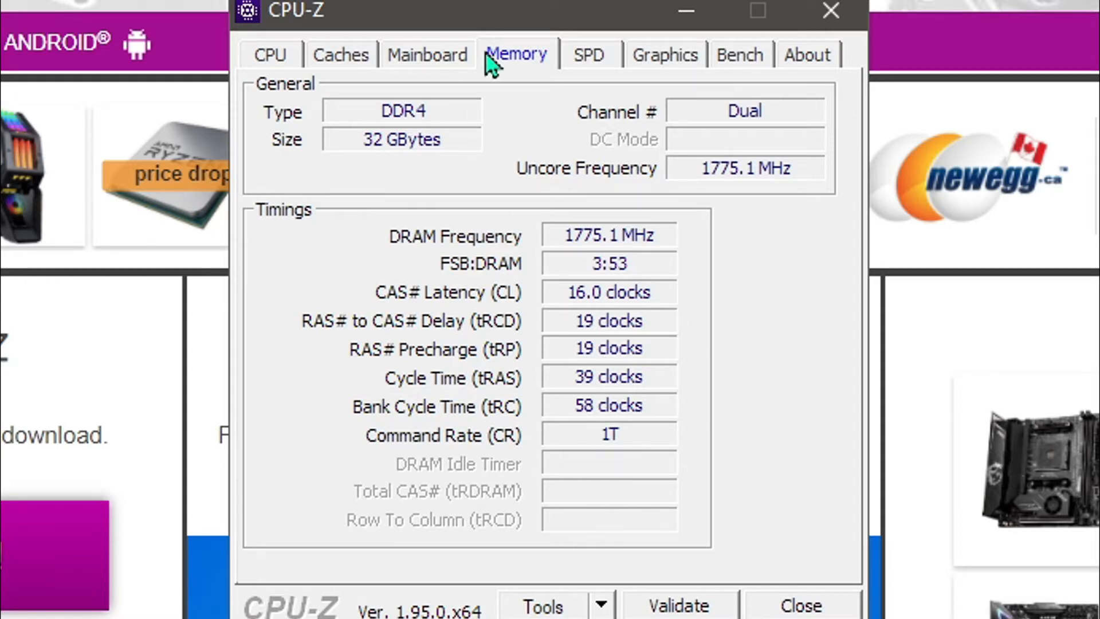
click(588, 55)
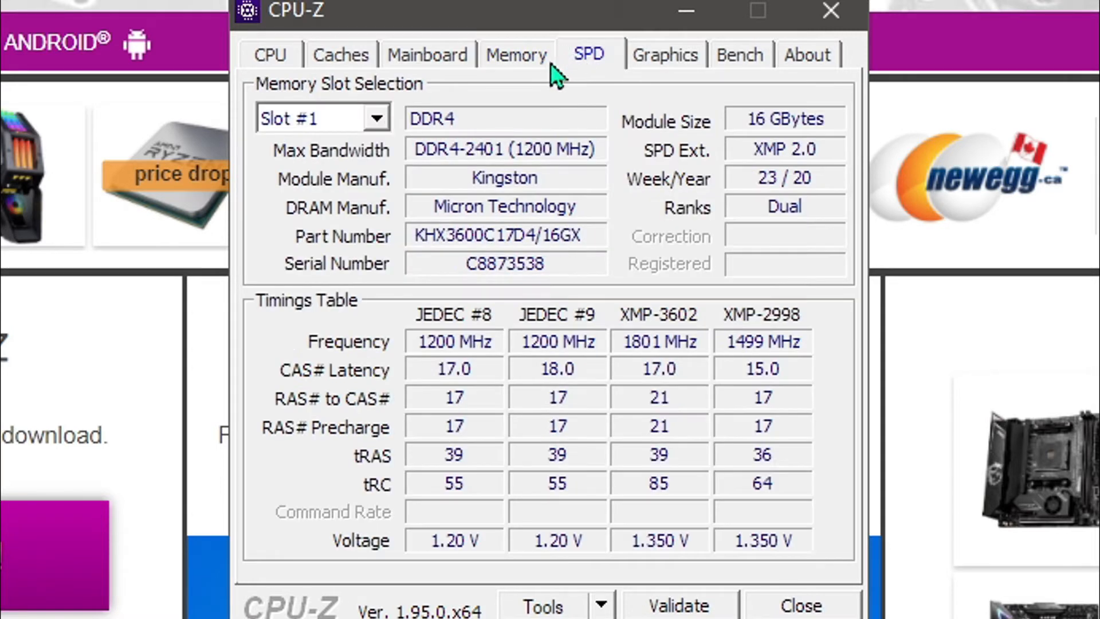
mouse_move(646, 340)
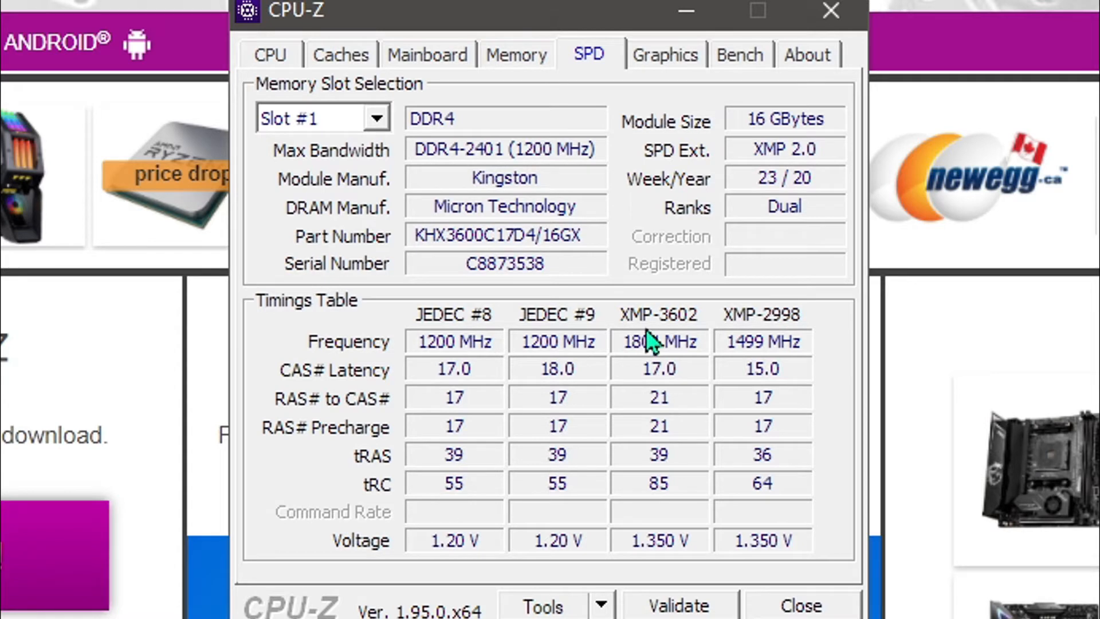
mouse_move(764, 330)
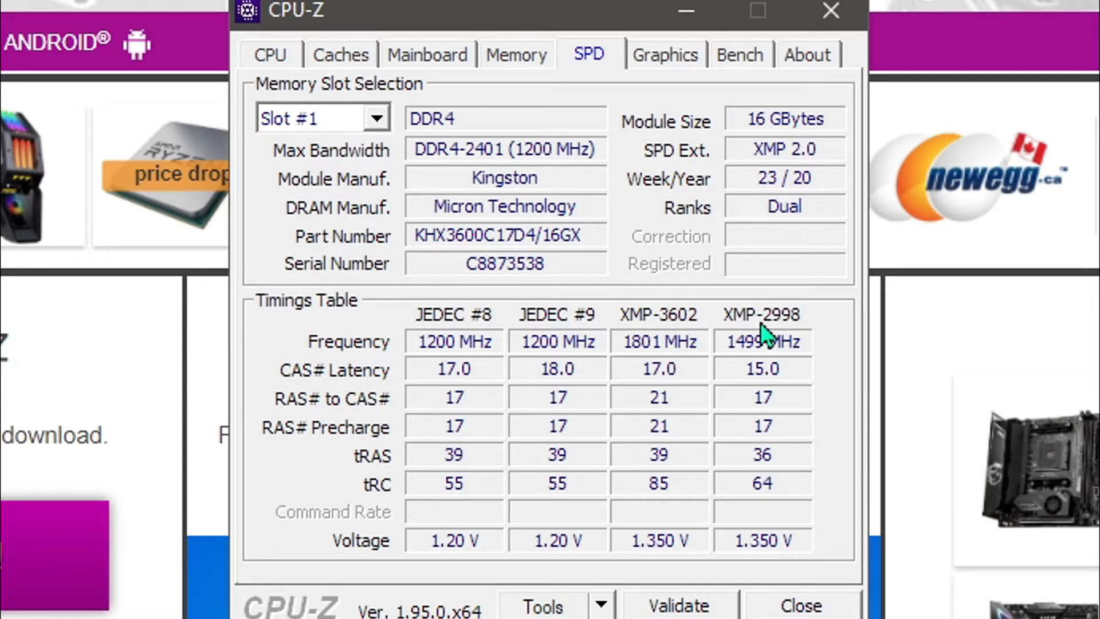
mouse_move(669, 330)
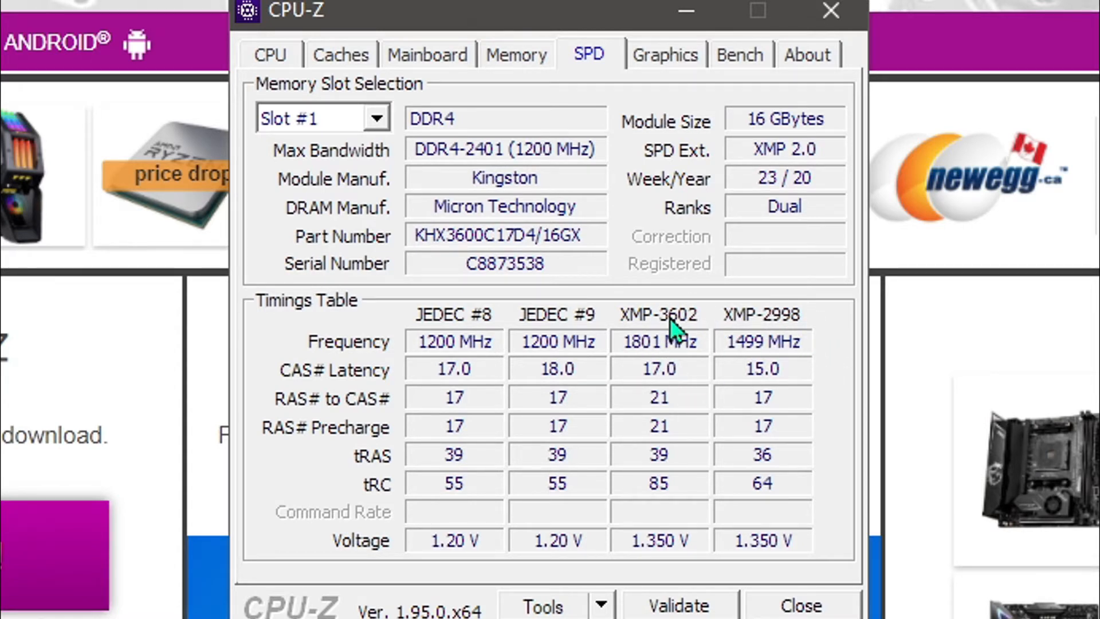
mouse_move(771, 334)
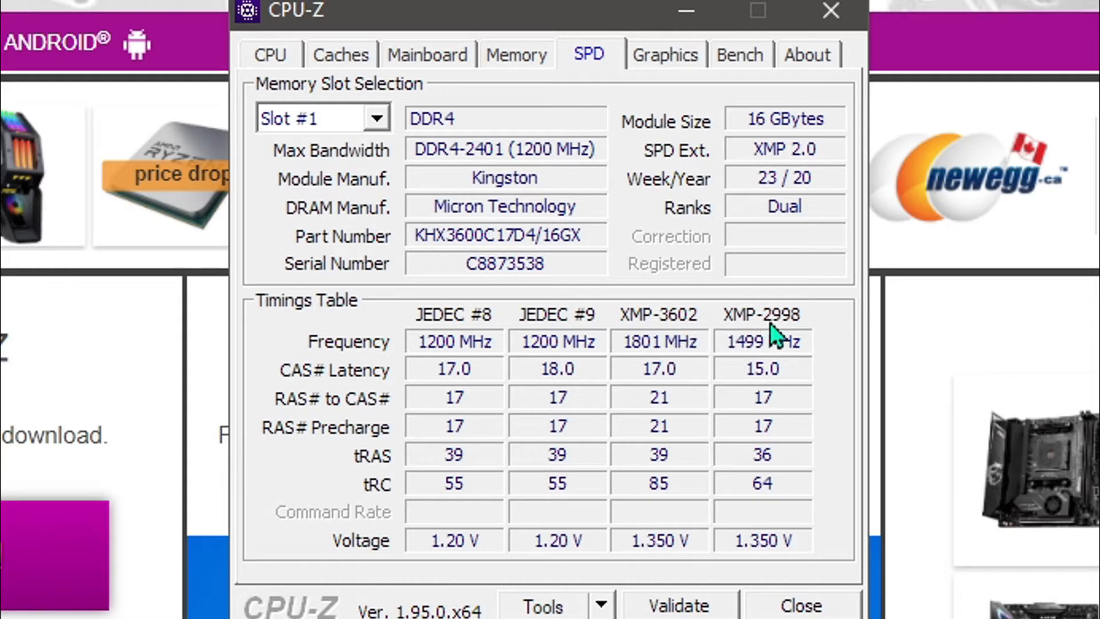
mouse_move(785, 363)
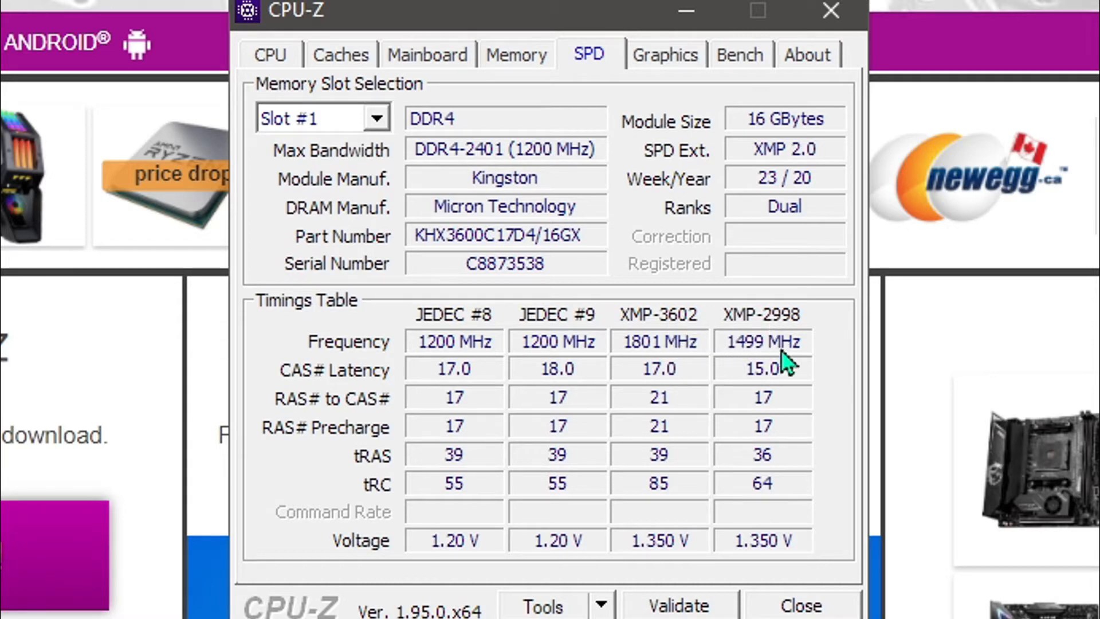
mouse_move(656, 354)
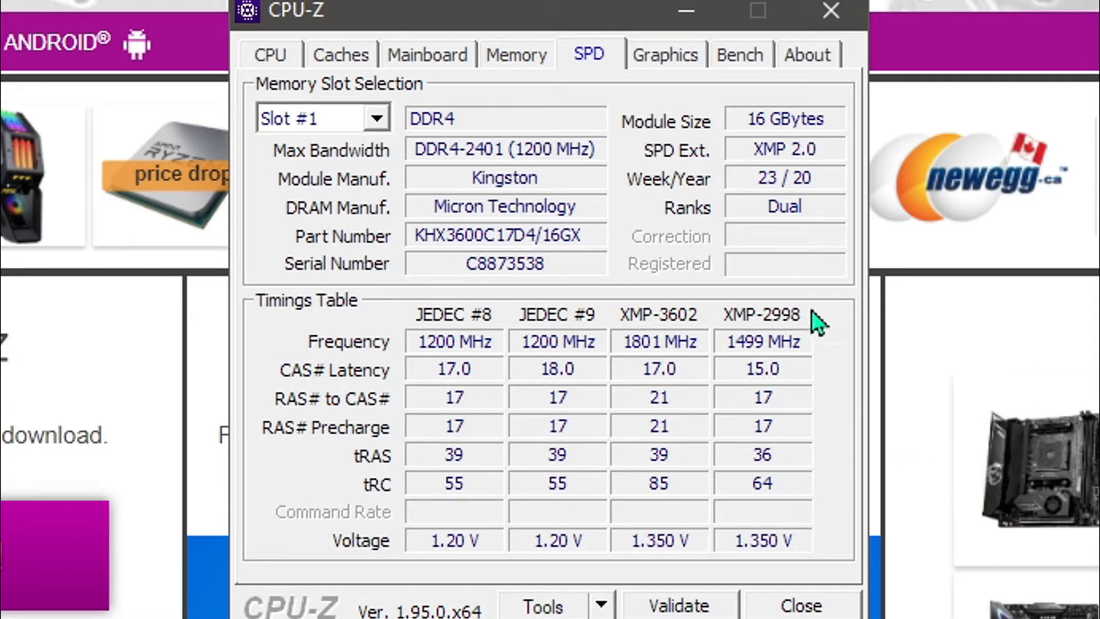
mouse_move(781, 582)
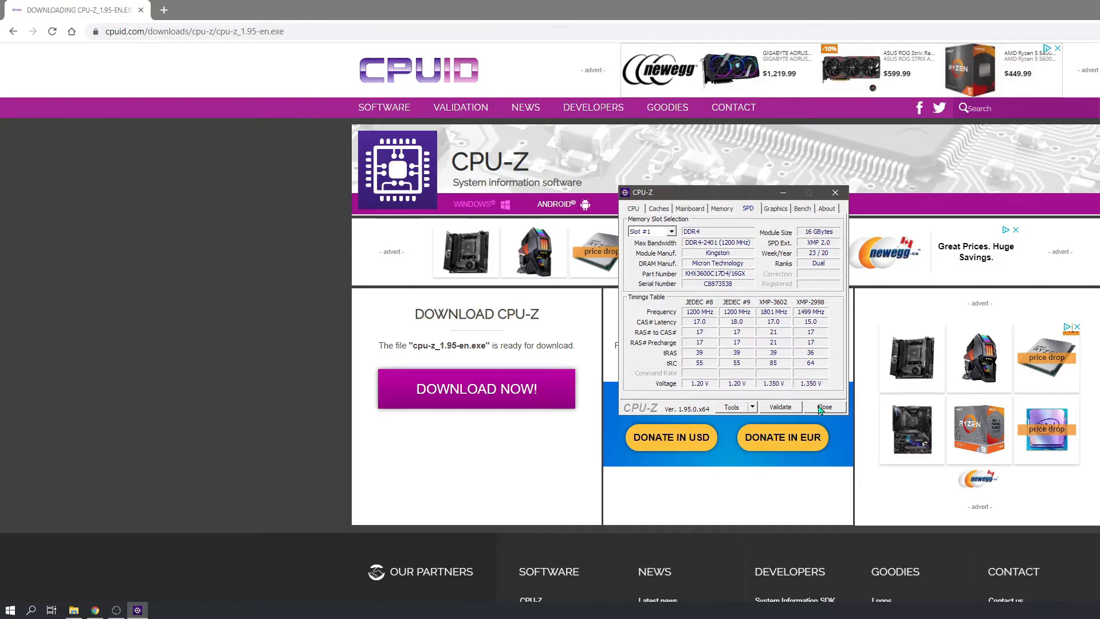
click(823, 406)
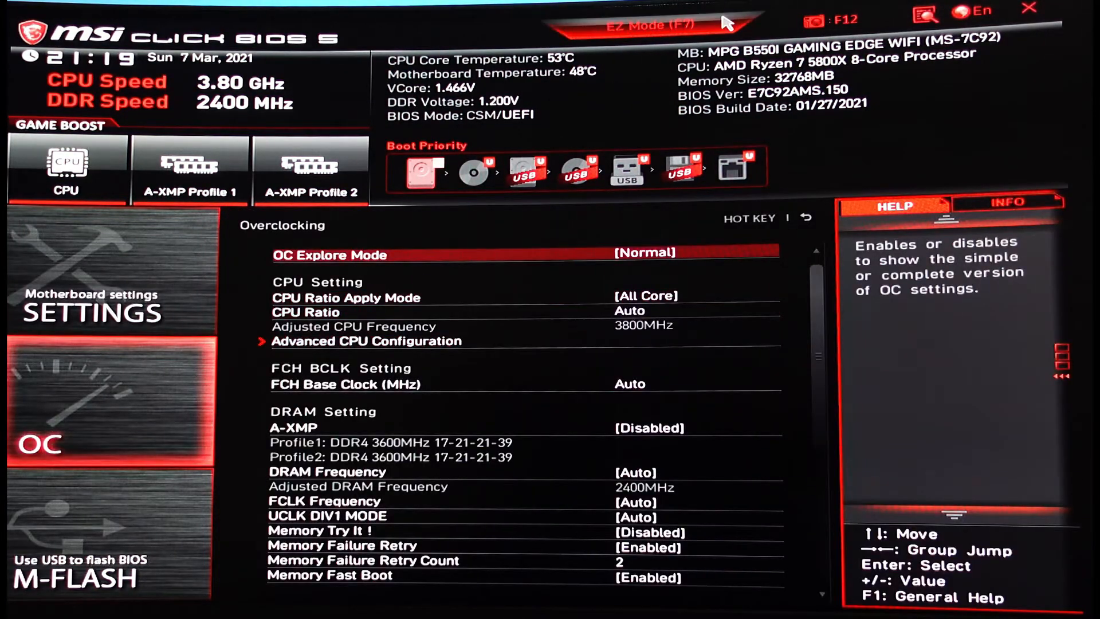
click(646, 26)
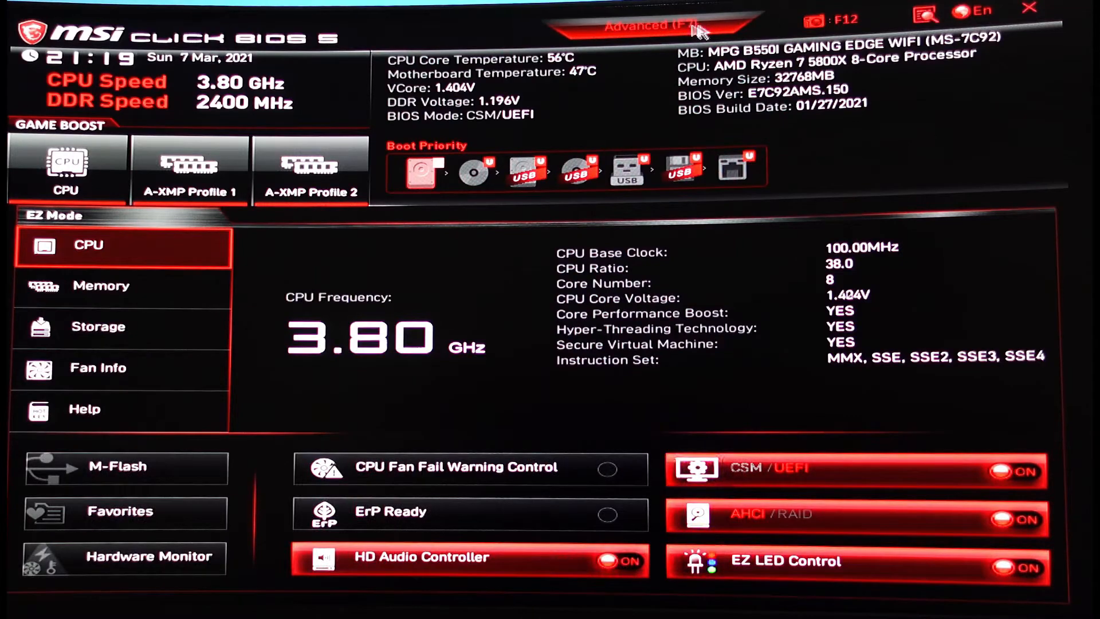
click(652, 26)
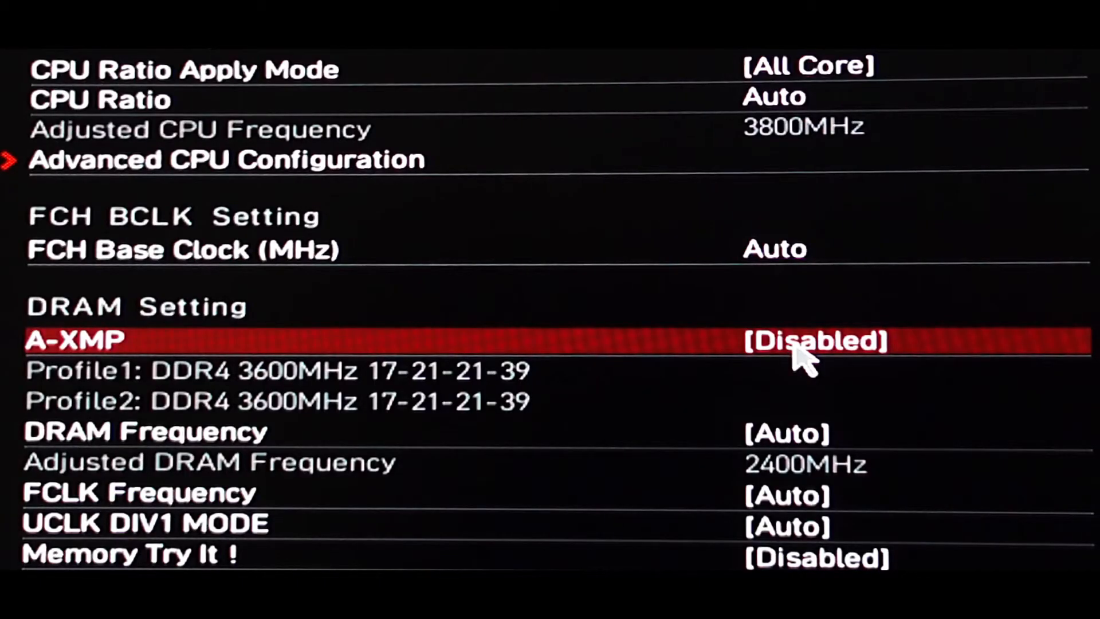
mouse_move(729, 420)
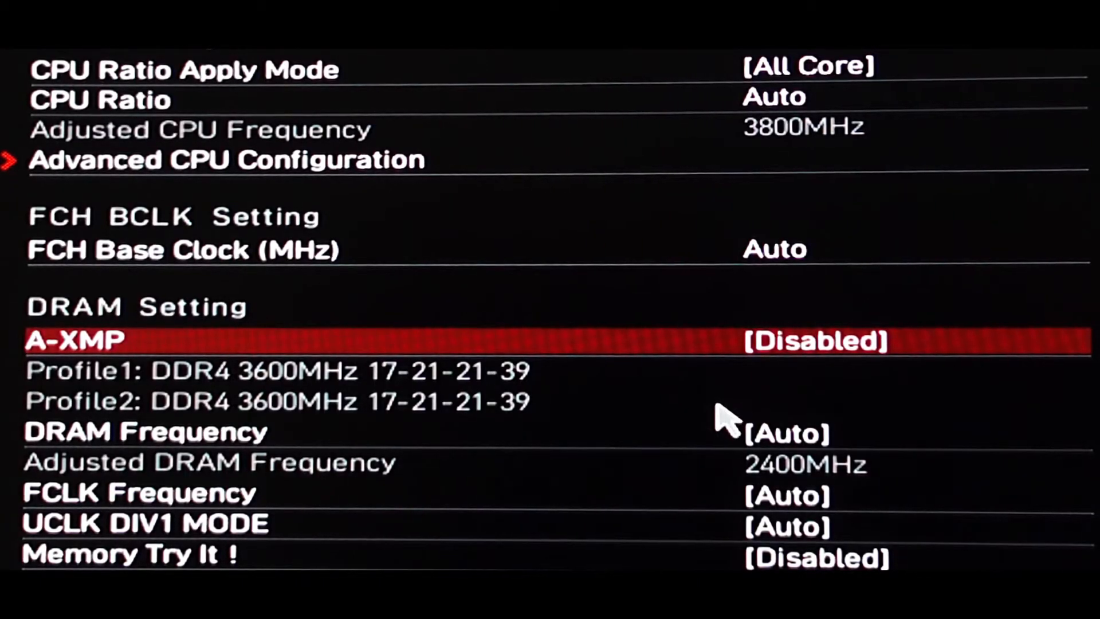
scroll(down, 3)
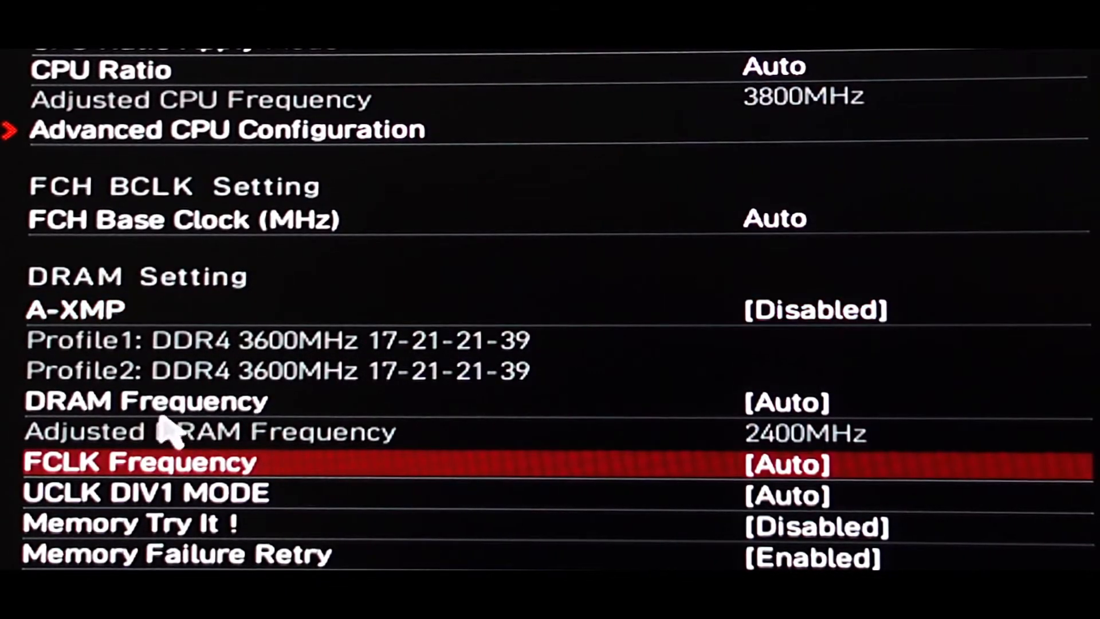
click(785, 401)
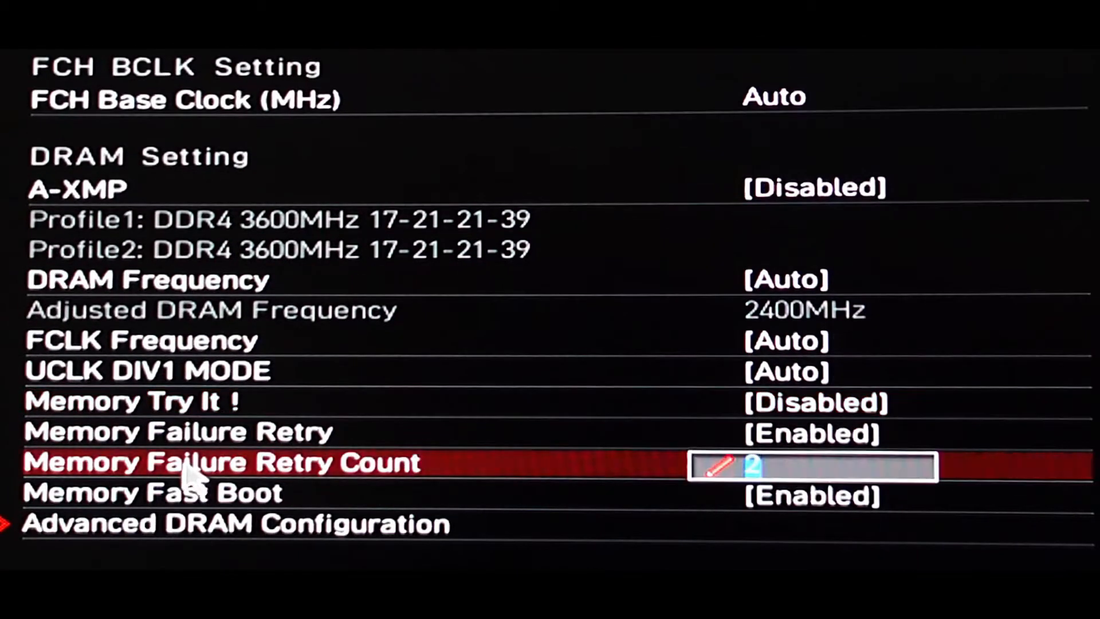
click(238, 522)
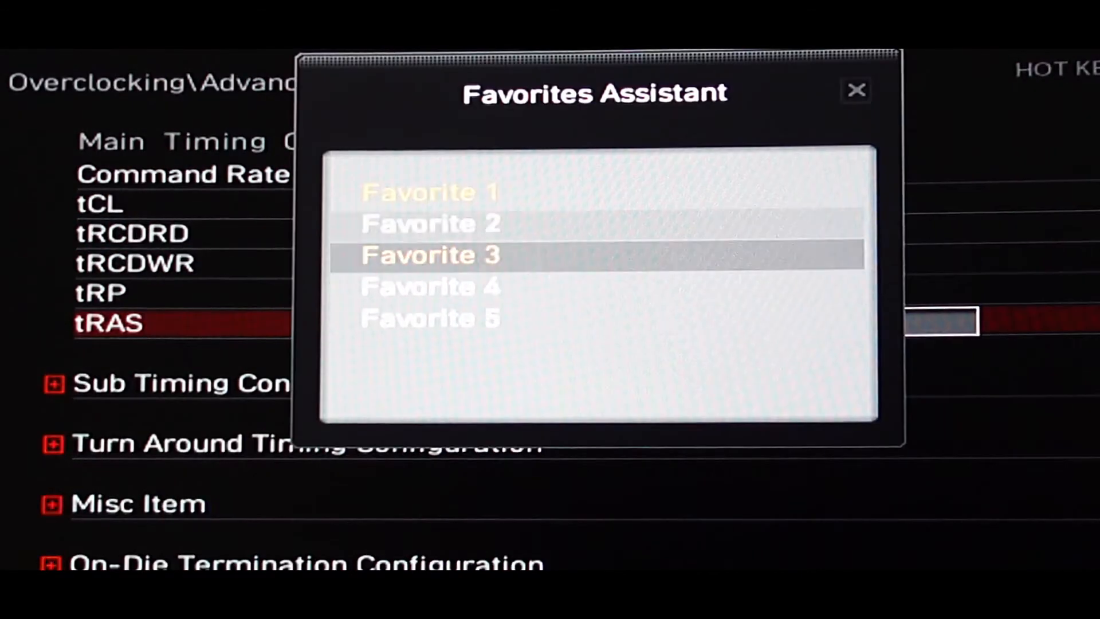
click(856, 90)
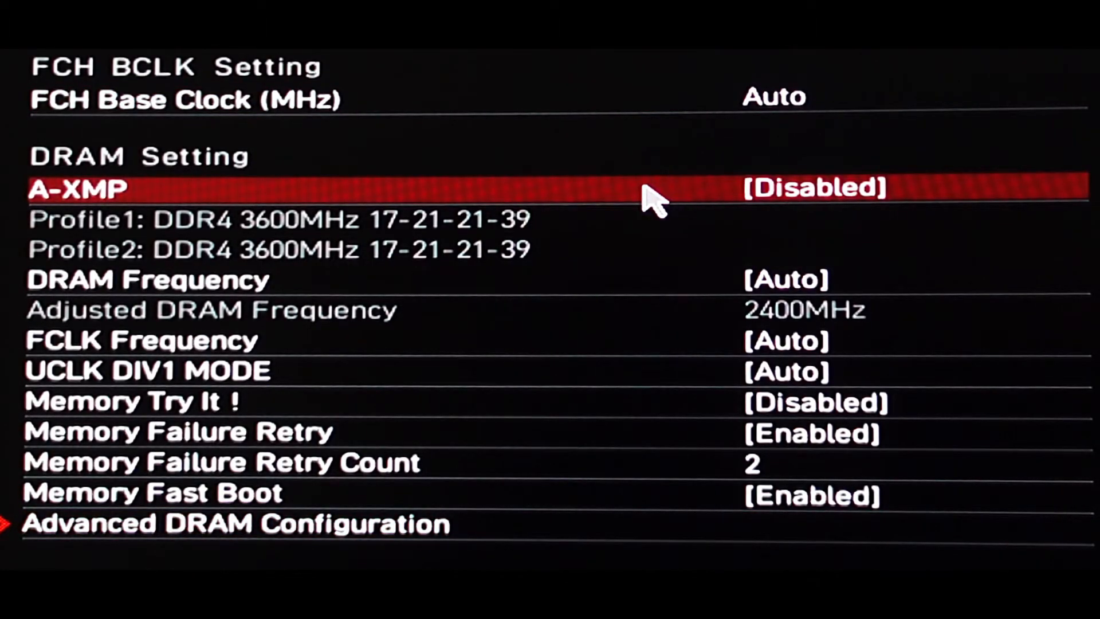
- Choose A-XMP Profile 1, save and exit, and re-enter the BIOS
click(813, 187)
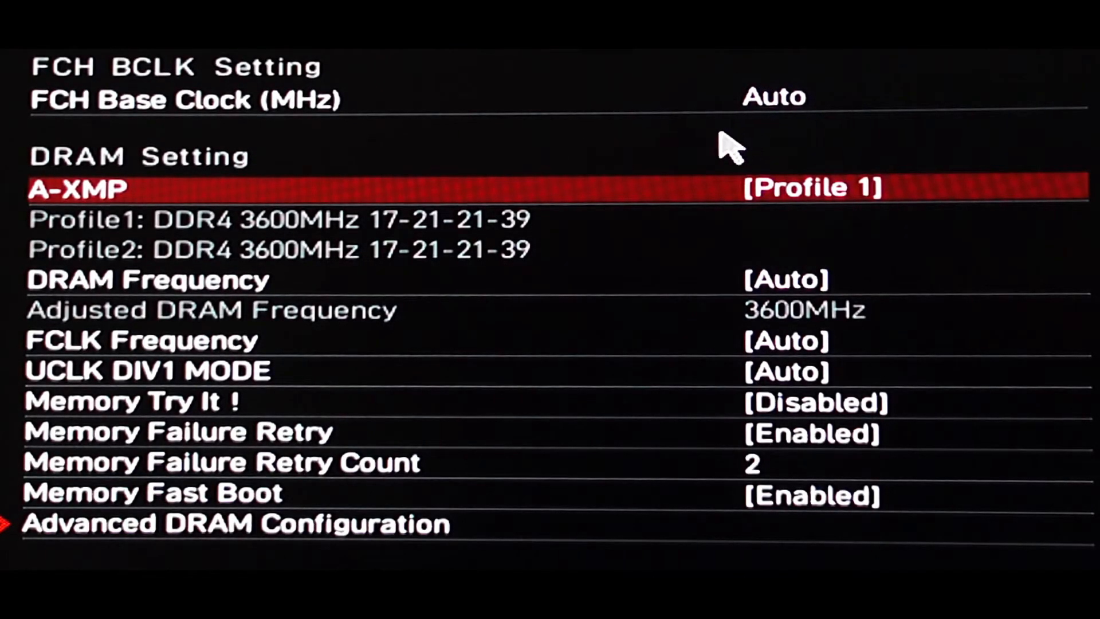
mouse_move(659, 179)
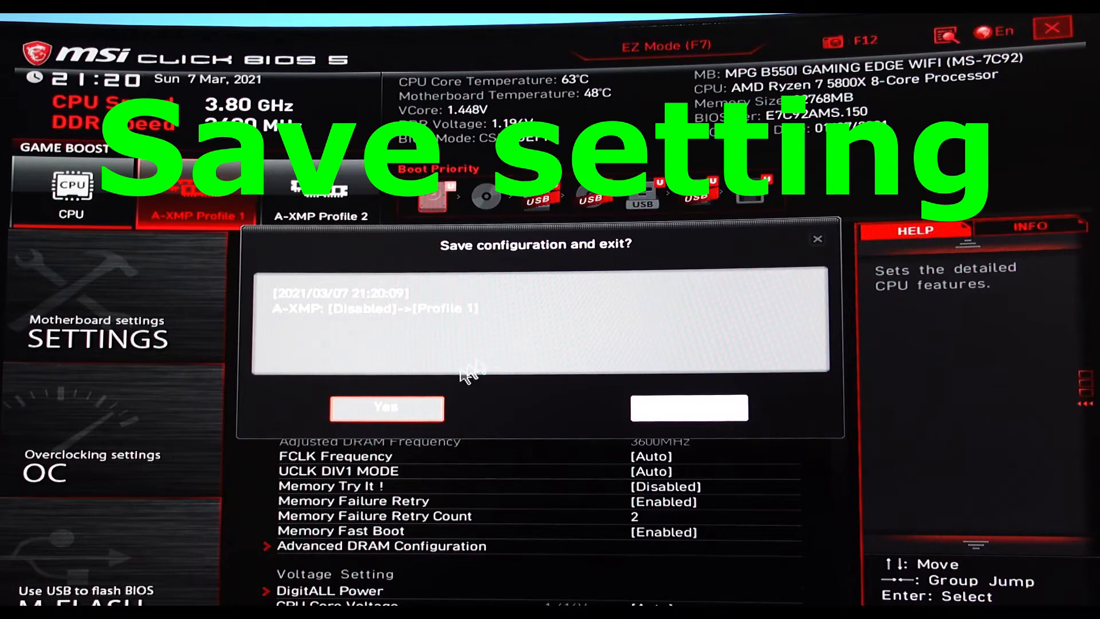
click(387, 408)
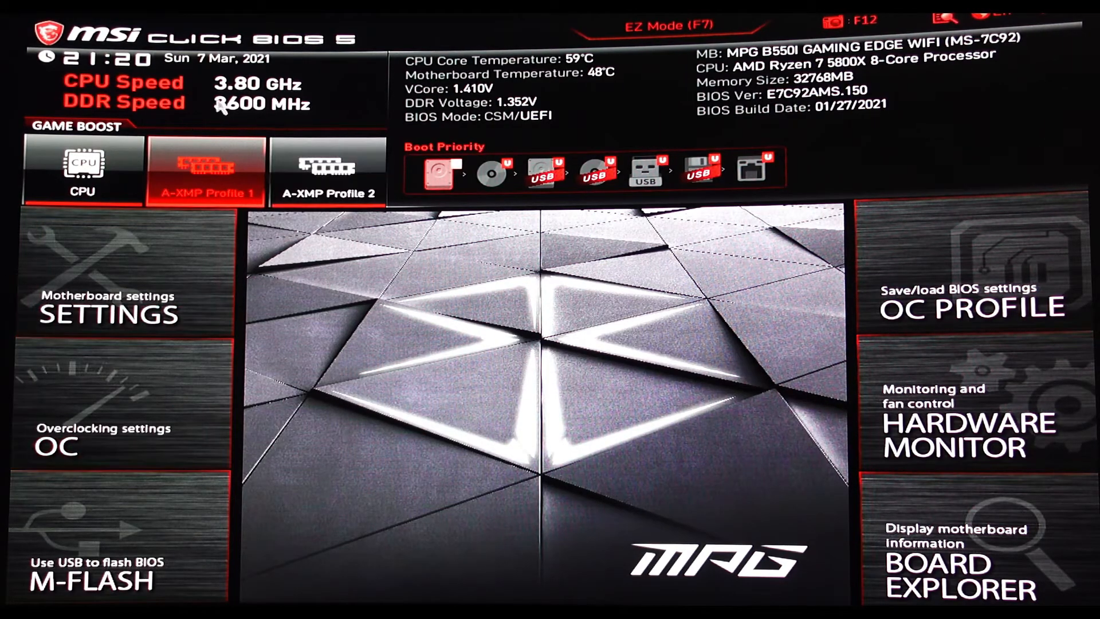
- Go to OC settings and enter Advanced DRAM Configuration under DRAM Setting
click(119, 434)
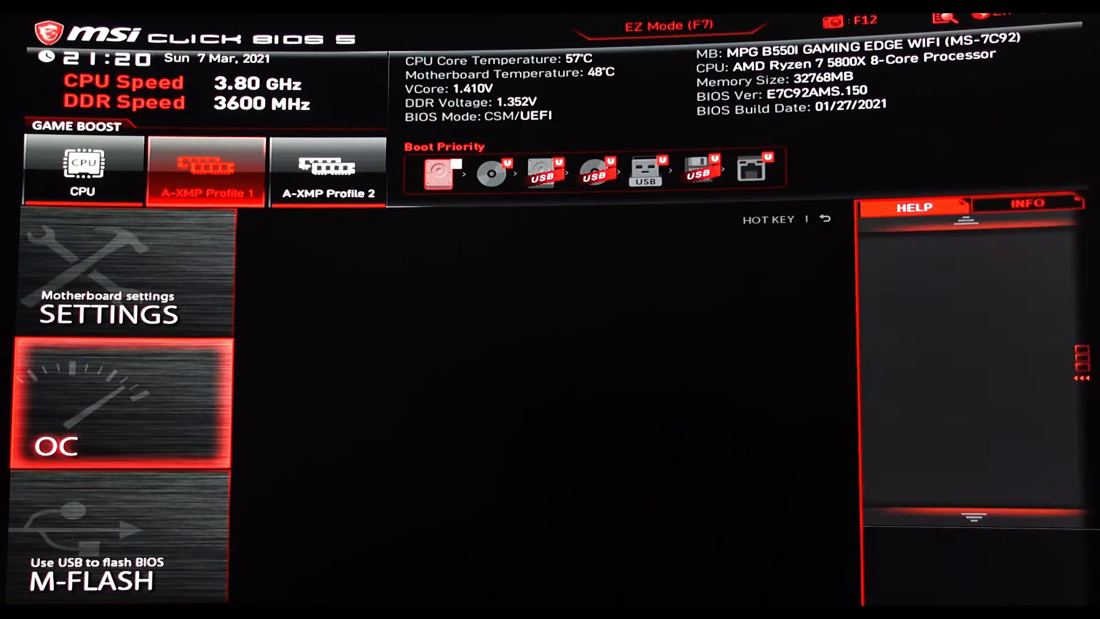
click(118, 405)
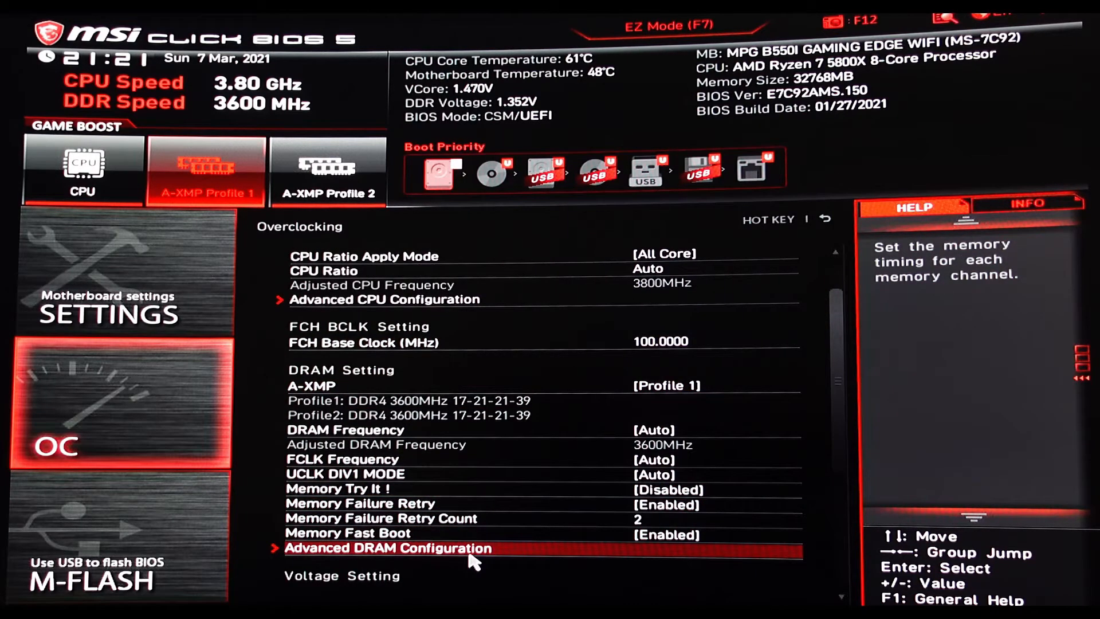
click(386, 547)
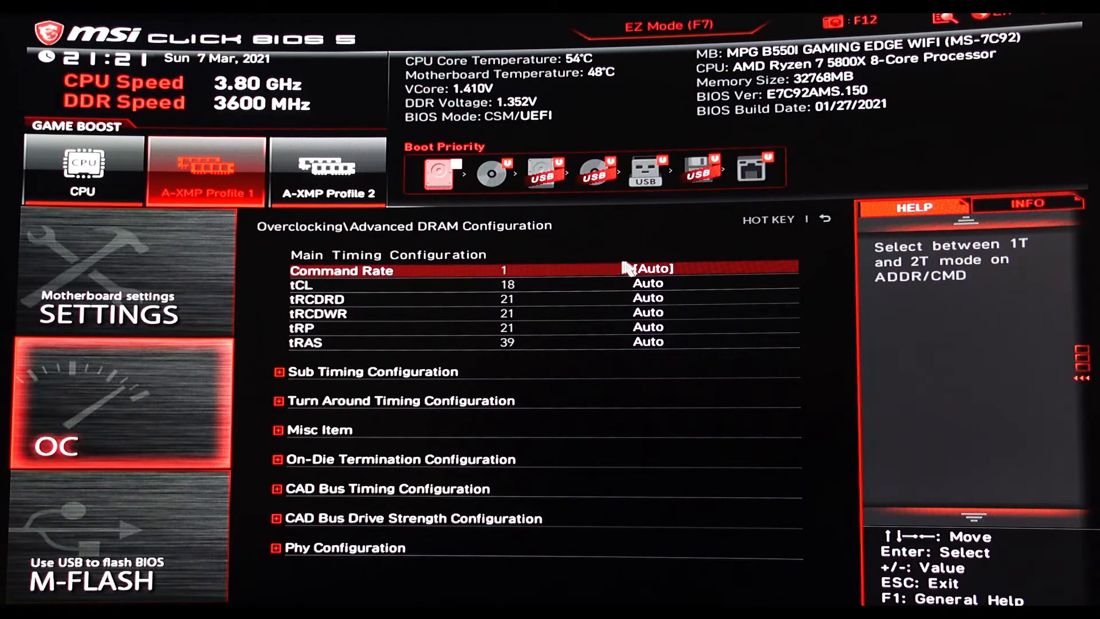
- Change Command Rate from 1 to Gear Down Mode
click(646, 269)
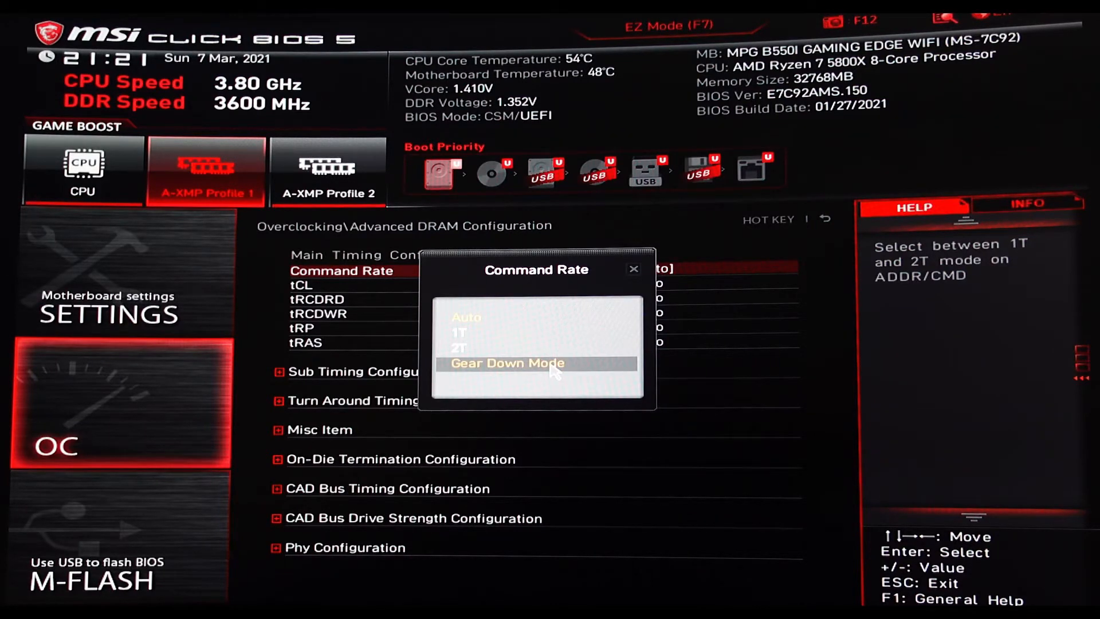
click(506, 362)
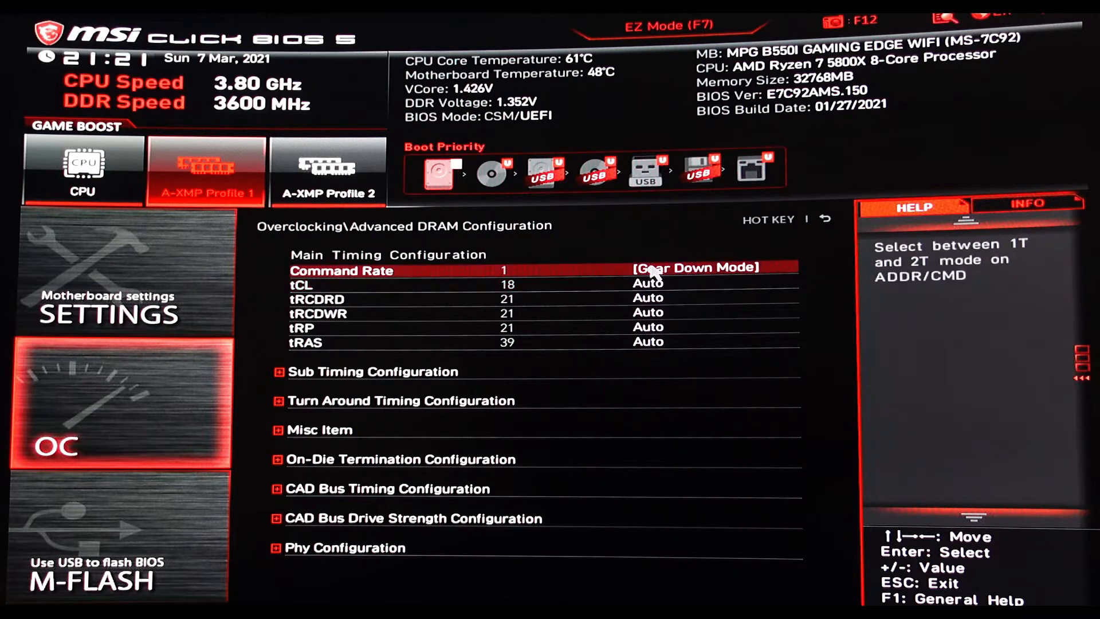
mouse_move(694, 275)
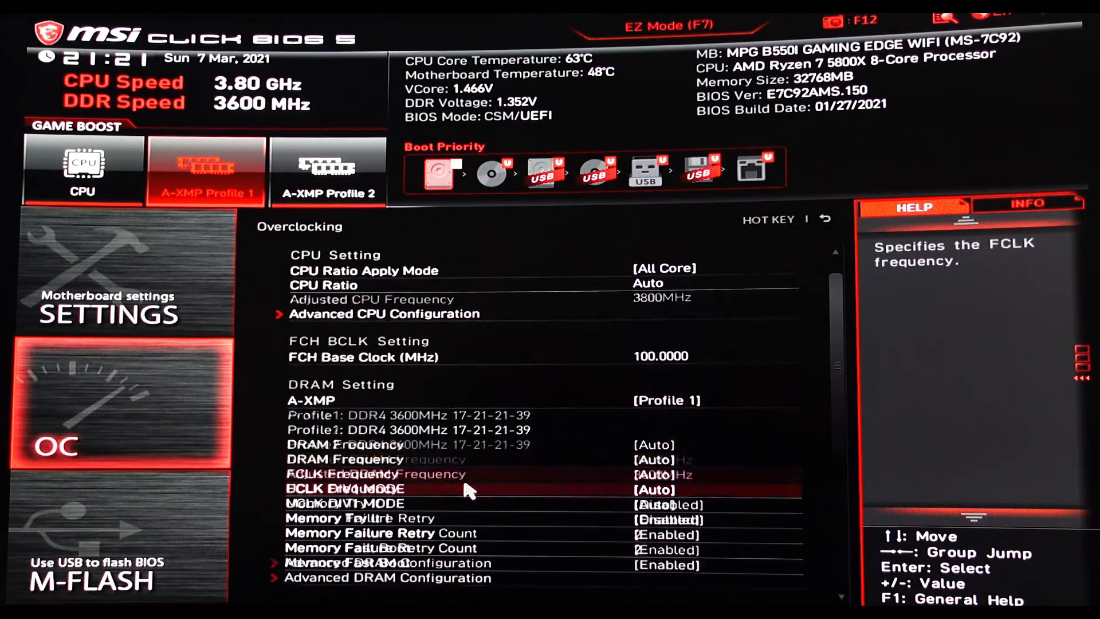
- Set tRC from Auto to 60 in Sub Timing Configuration, then save and exit
click(387, 577)
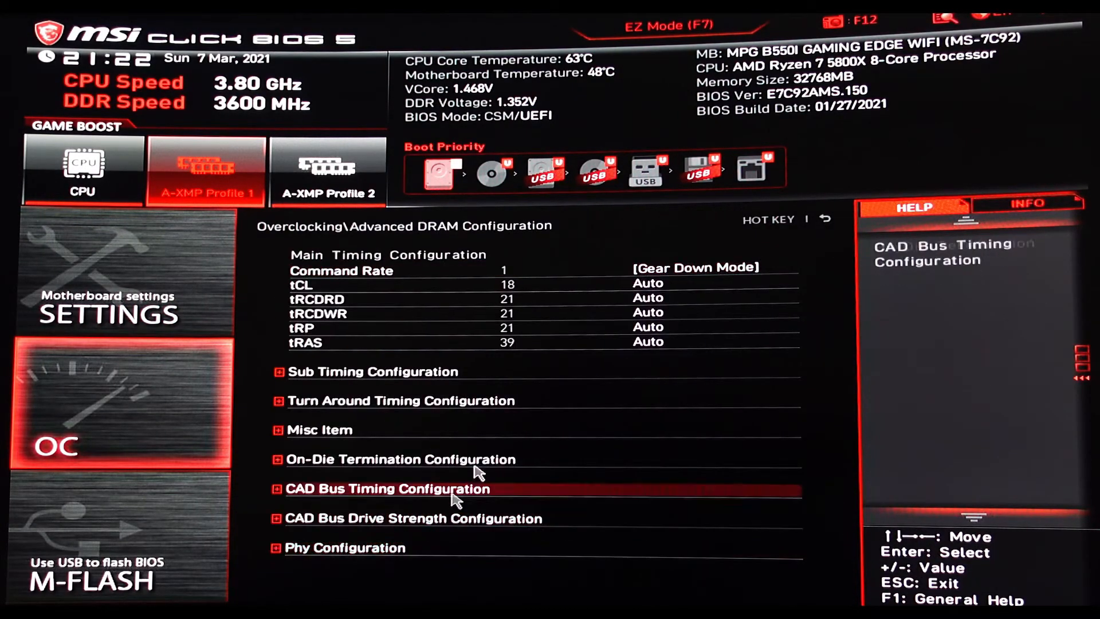
click(373, 371)
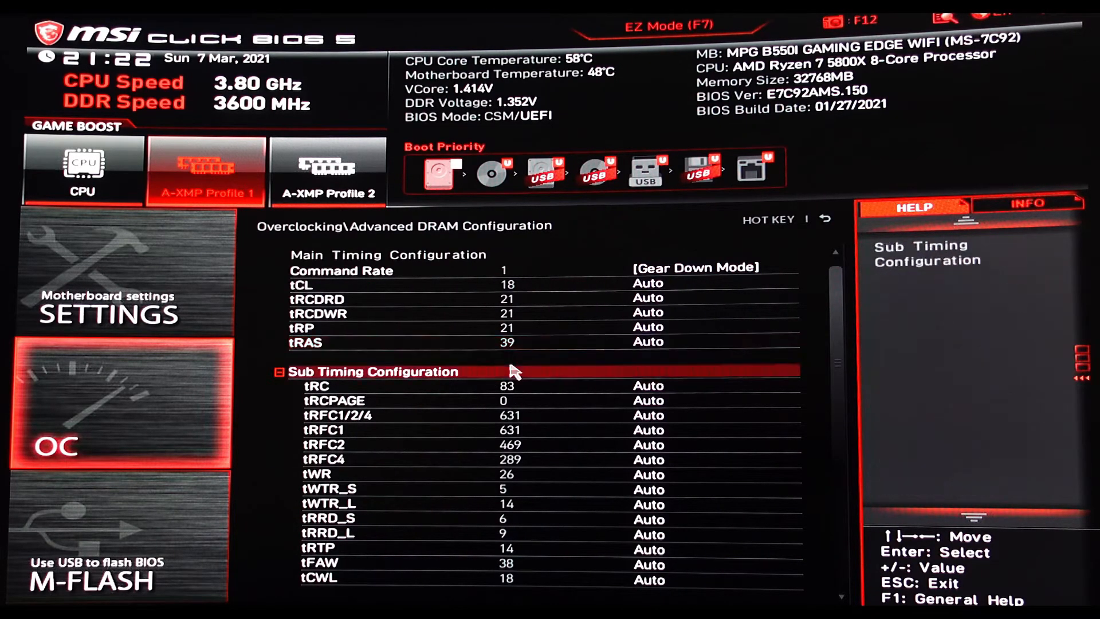
click(659, 386)
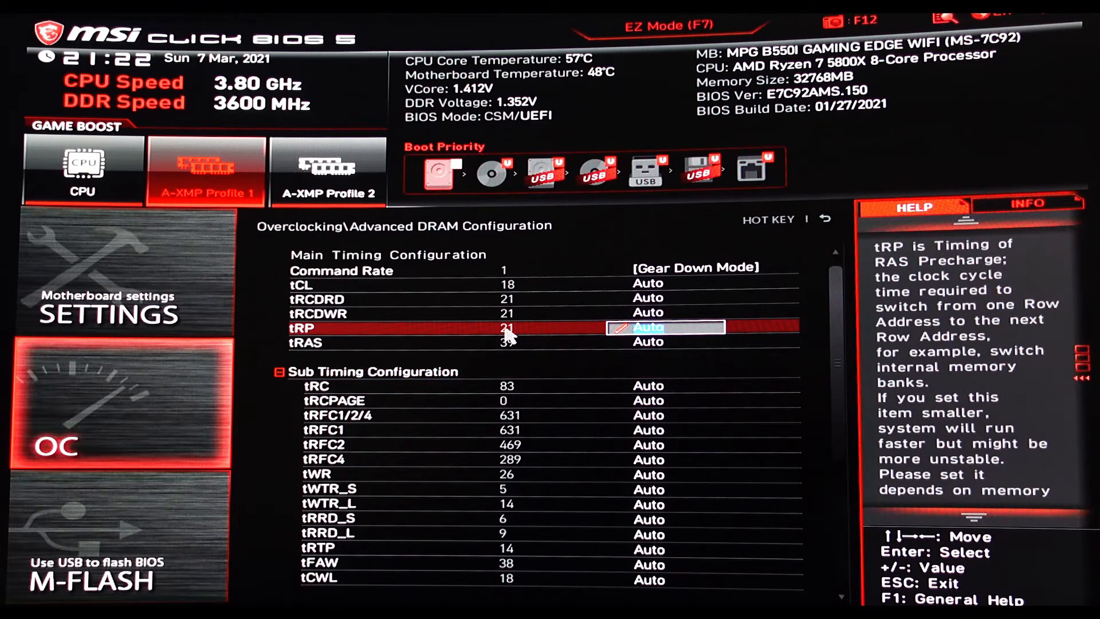
key(Down)
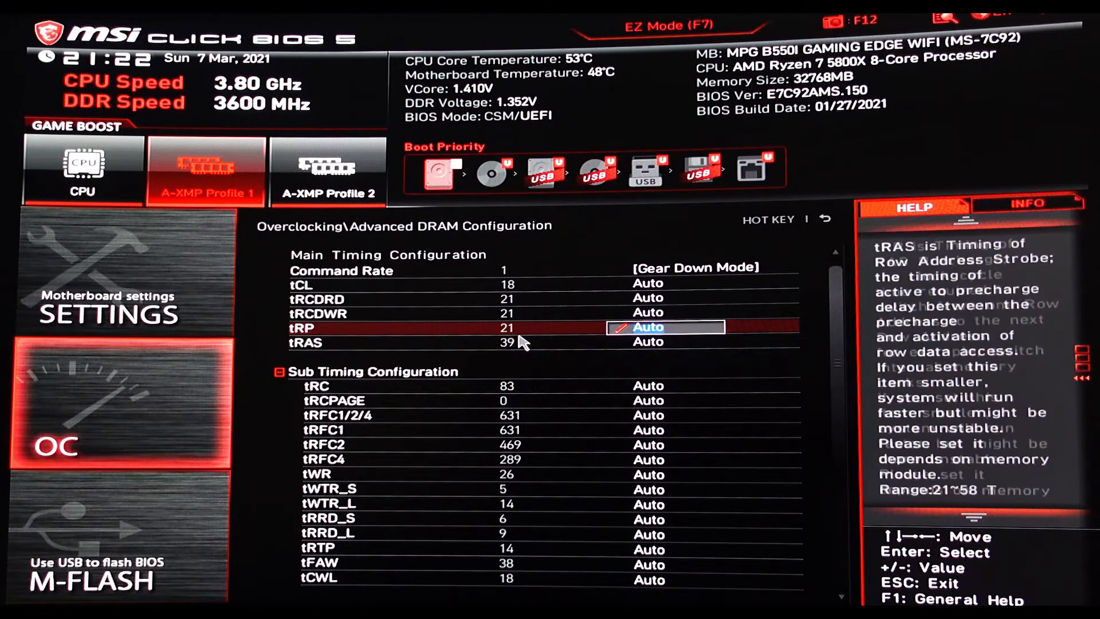
key(Down)
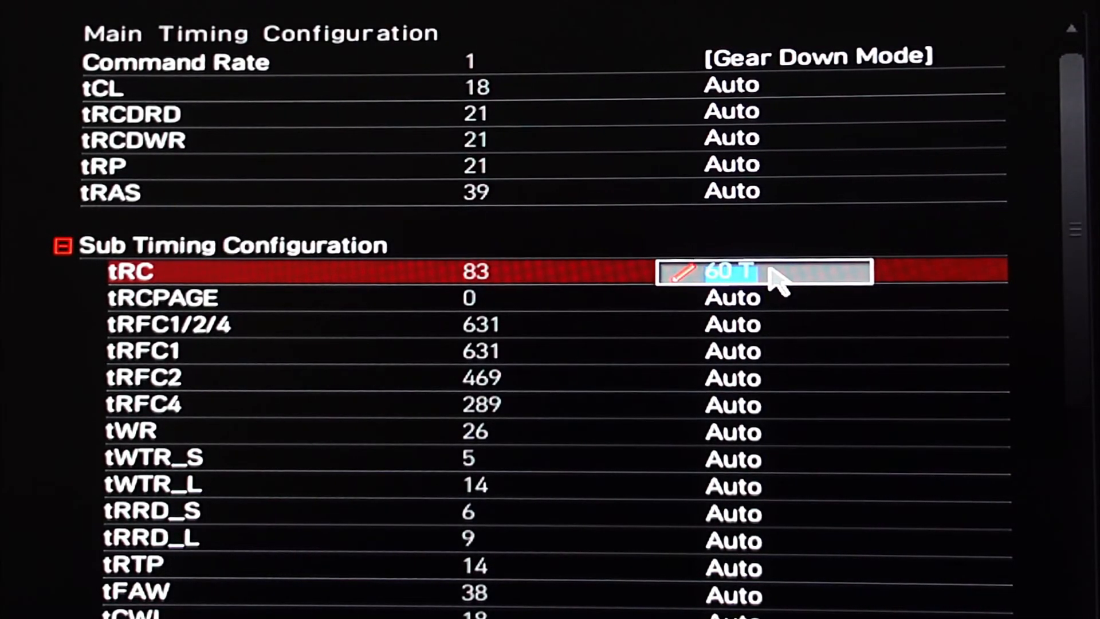
key(enter)
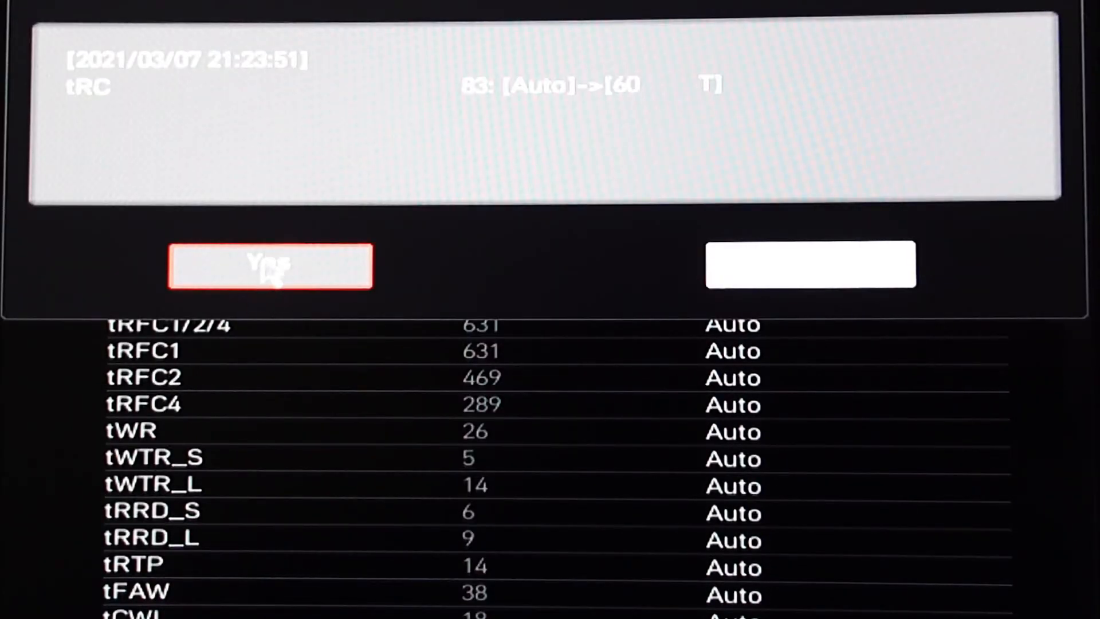
click(272, 265)
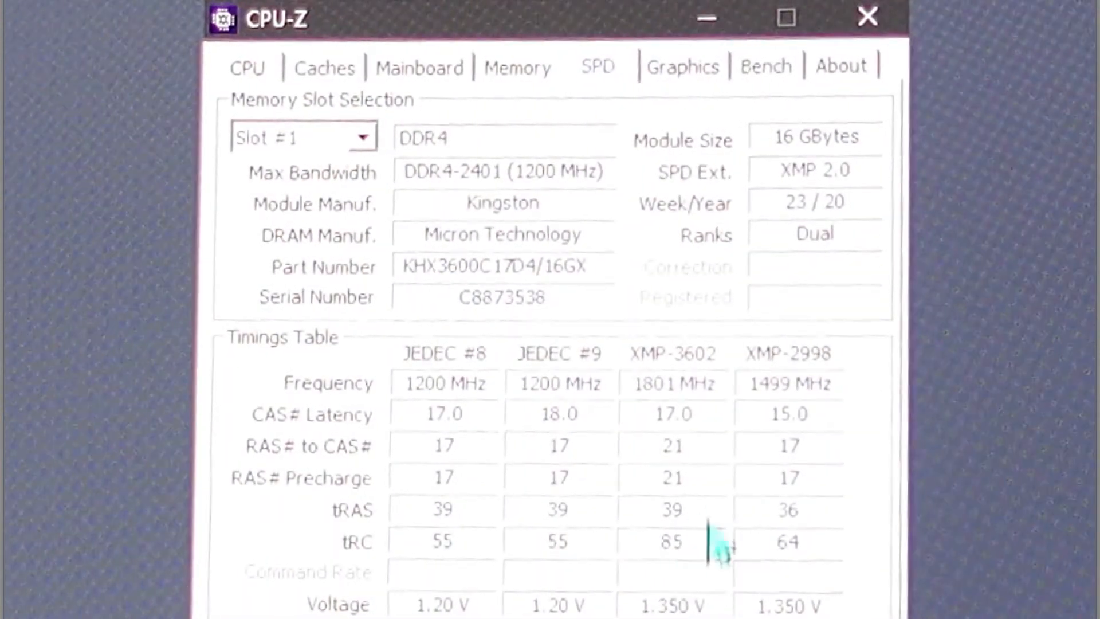
- Confirm tRC 60 clocks and 1T on CPU-Z's Memory tab, check SPD, then view CPU
click(516, 67)
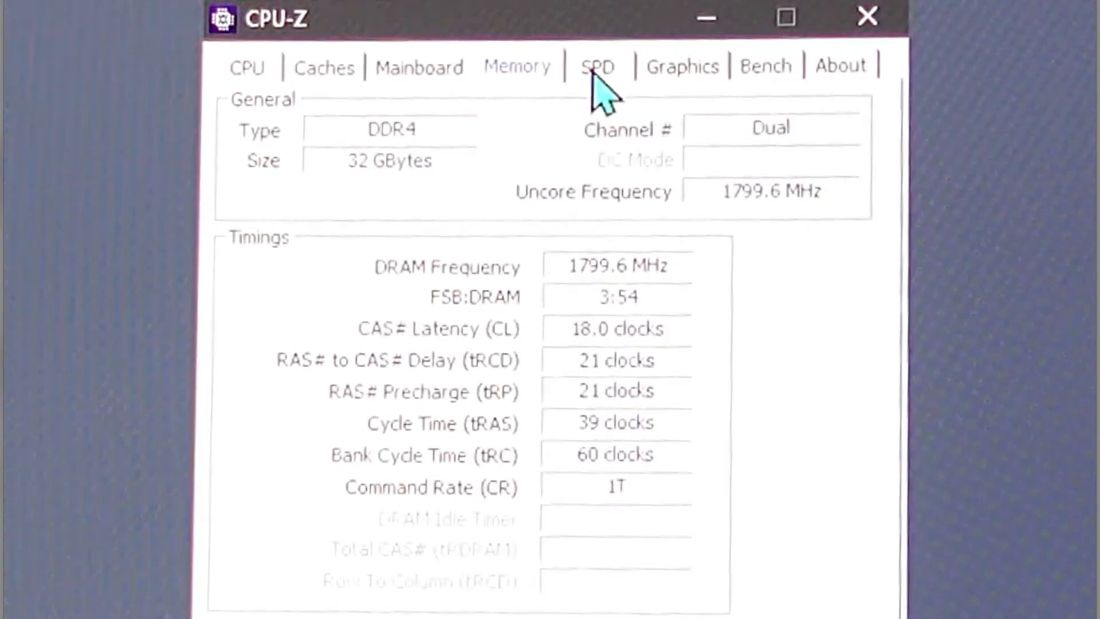
click(596, 66)
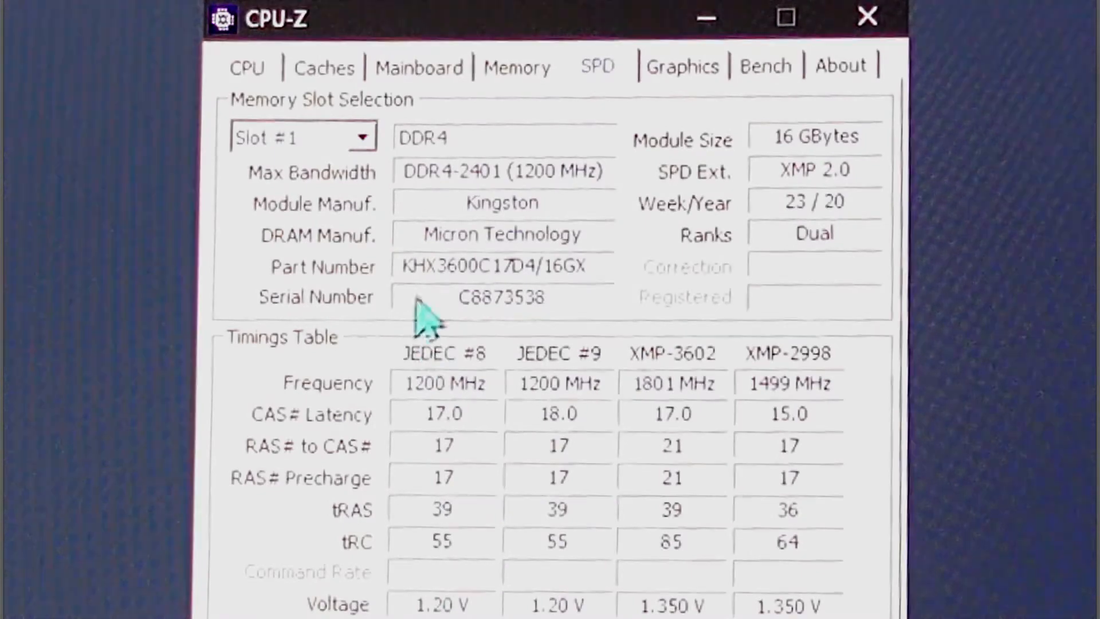
mouse_move(428, 596)
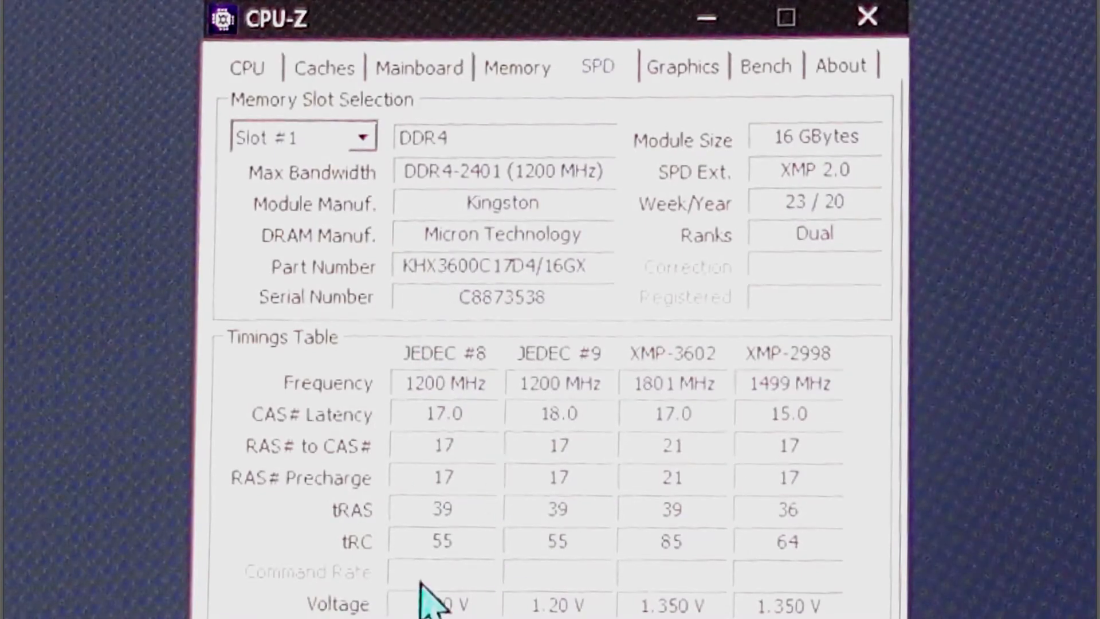
mouse_move(432, 308)
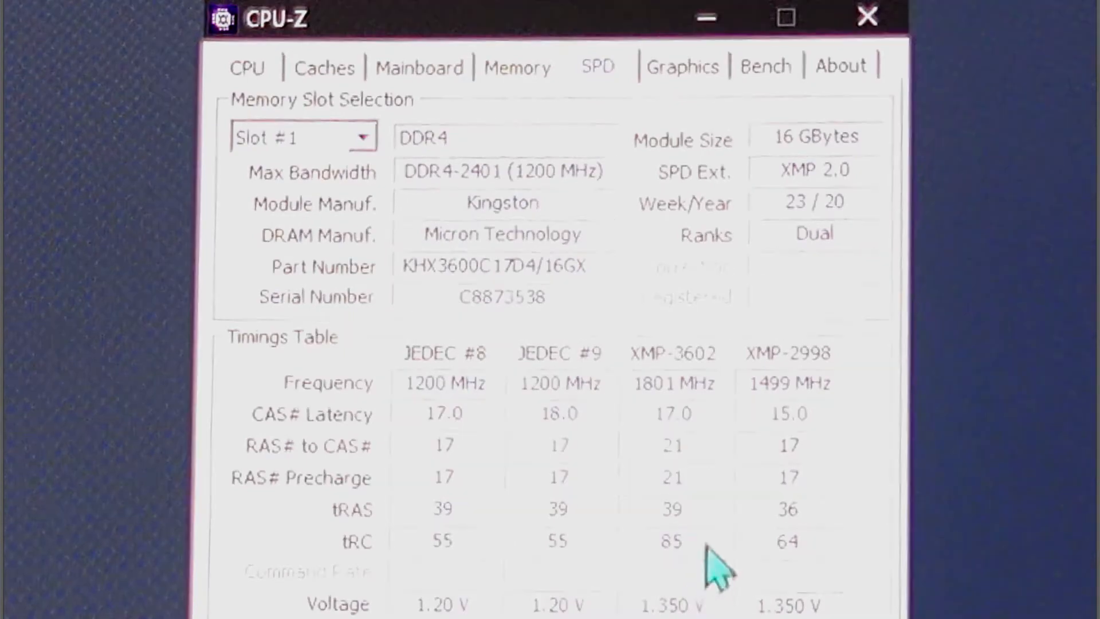
mouse_move(459, 410)
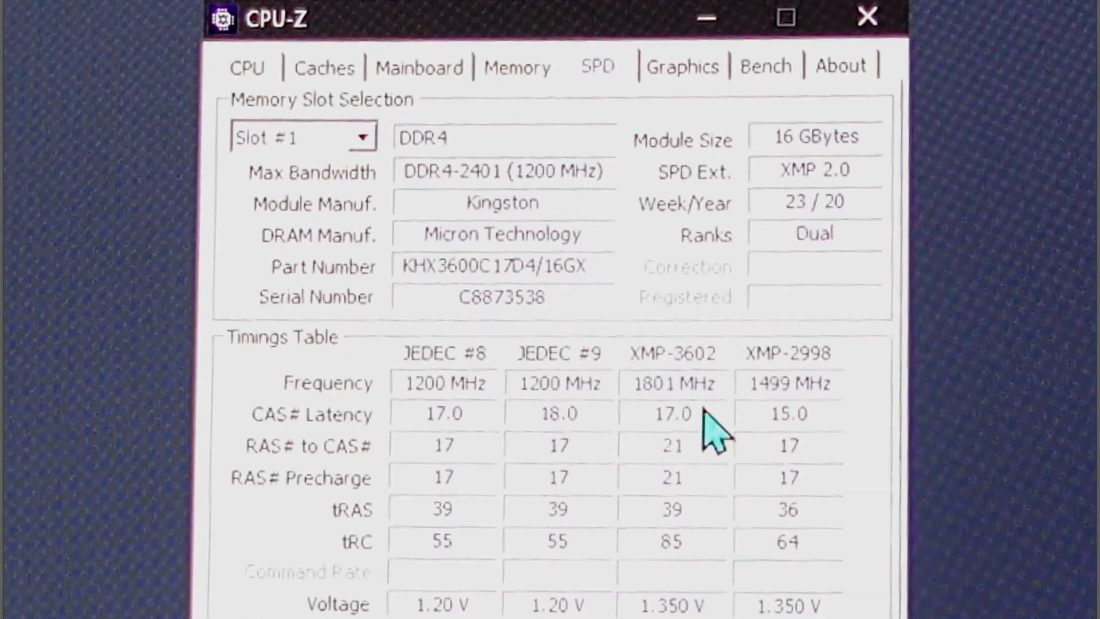
mouse_move(645, 554)
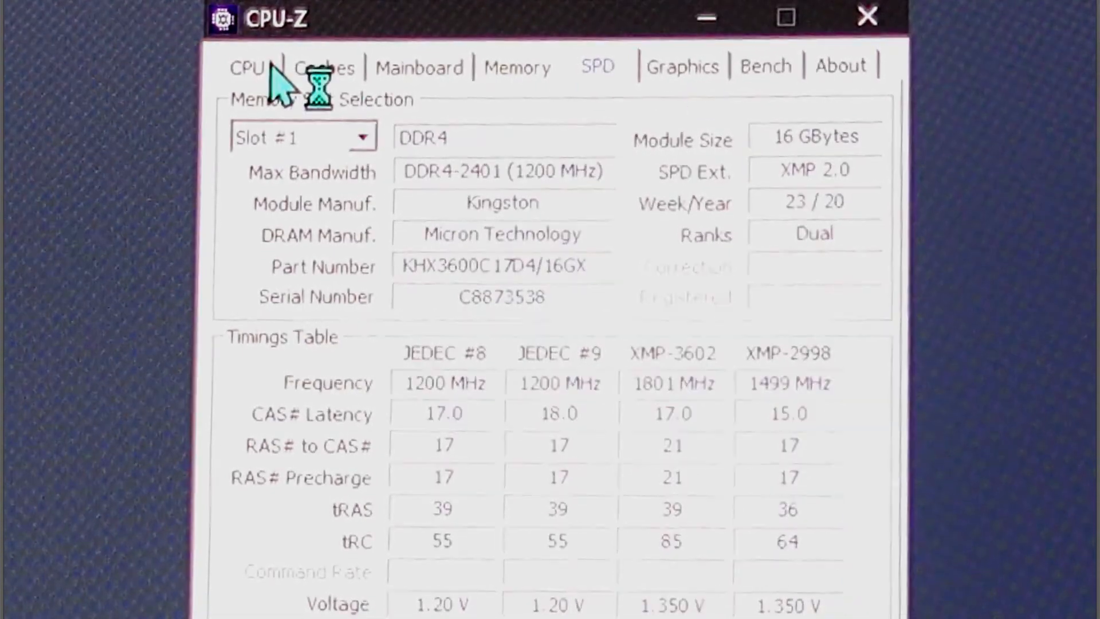
click(250, 67)
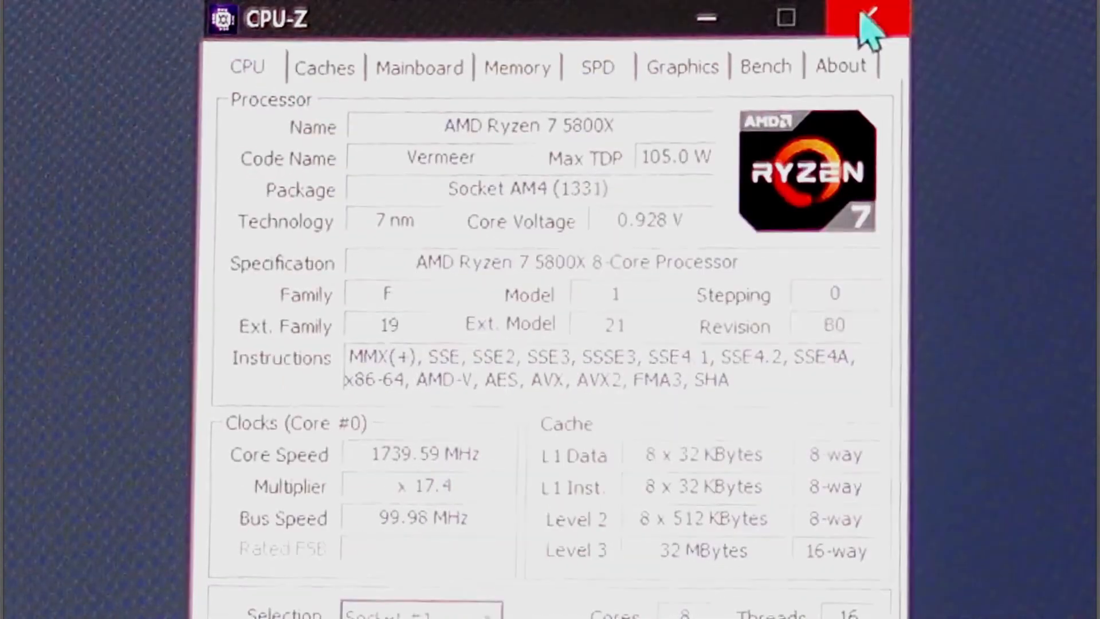
mouse_move(869, 35)
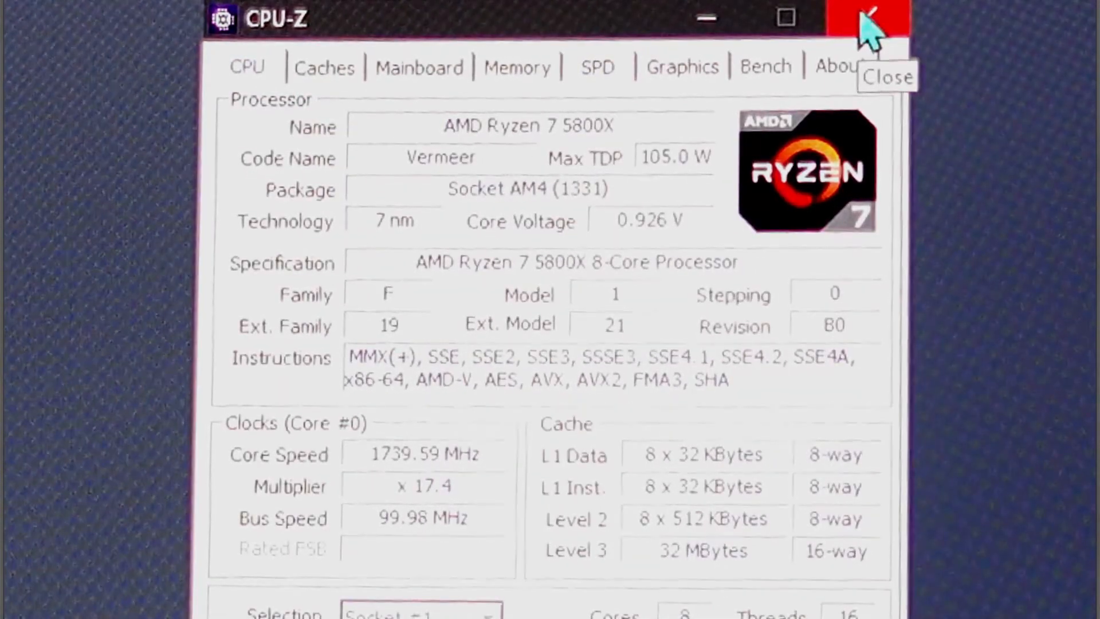
mouse_move(708, 568)
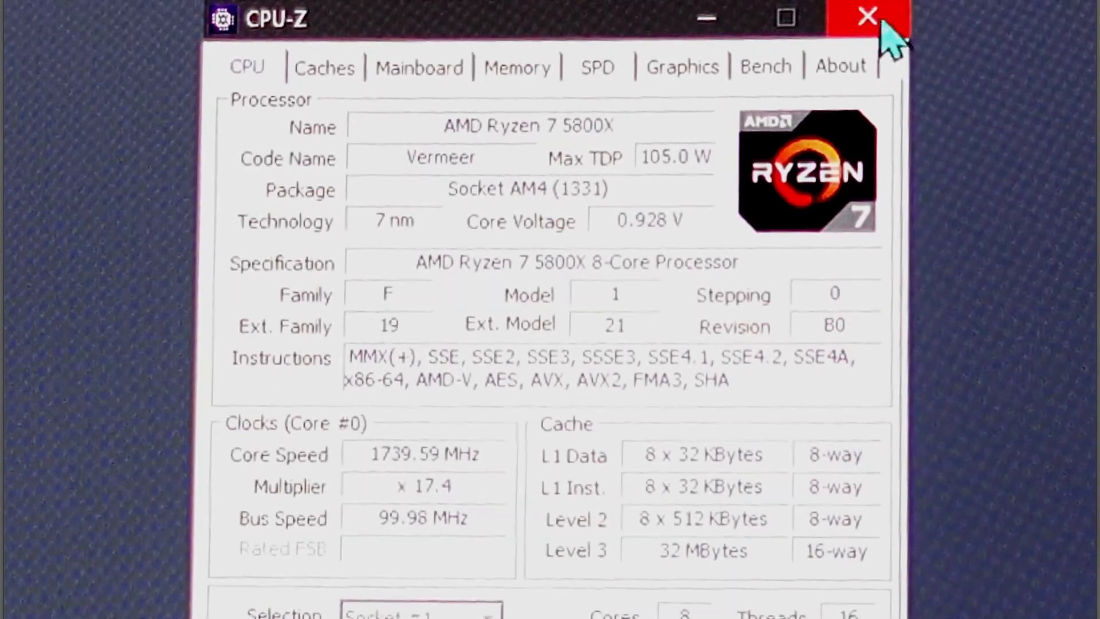
mouse_move(867, 18)
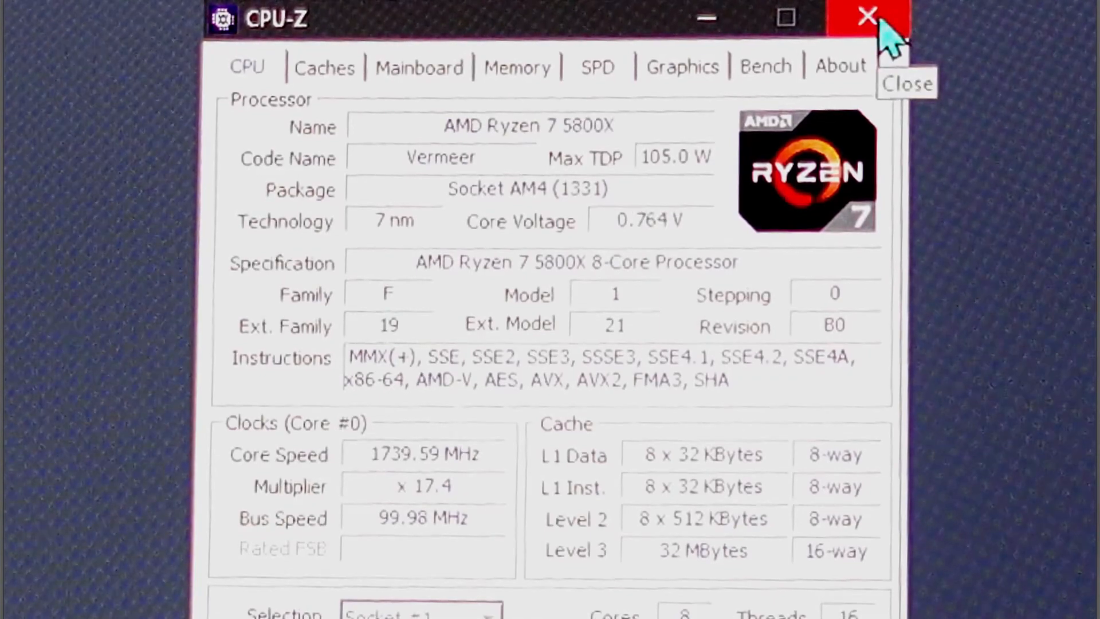